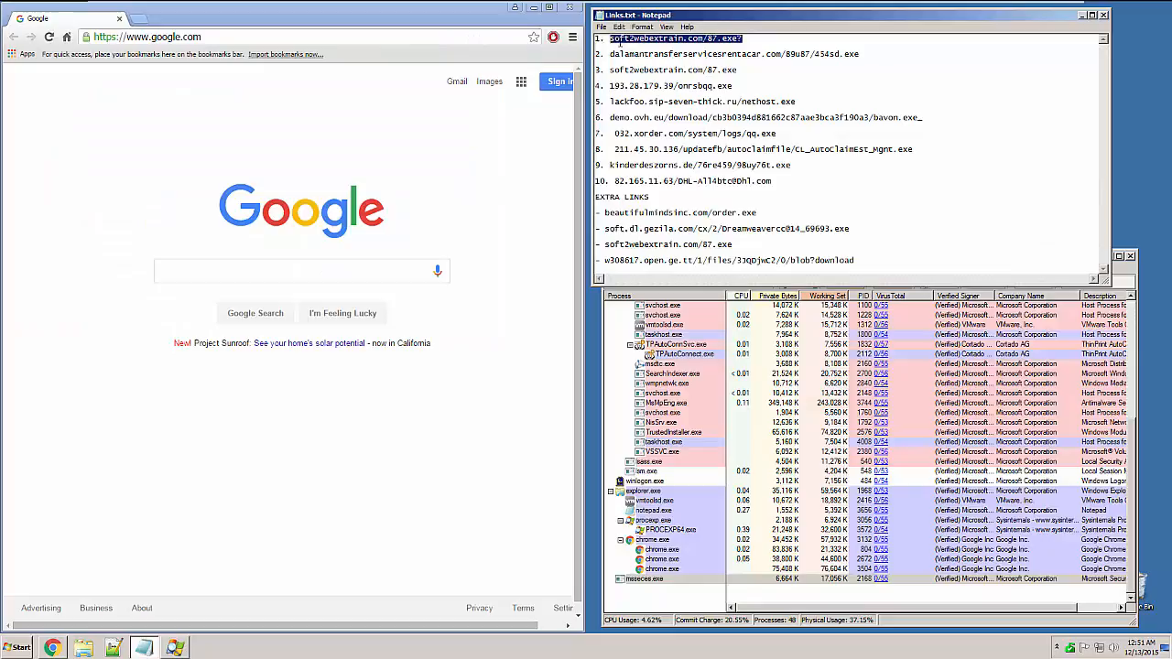
Load soft2webextrain.com/87.exe and save the download, which Chrome blocks as a virus.
right_click(675, 38)
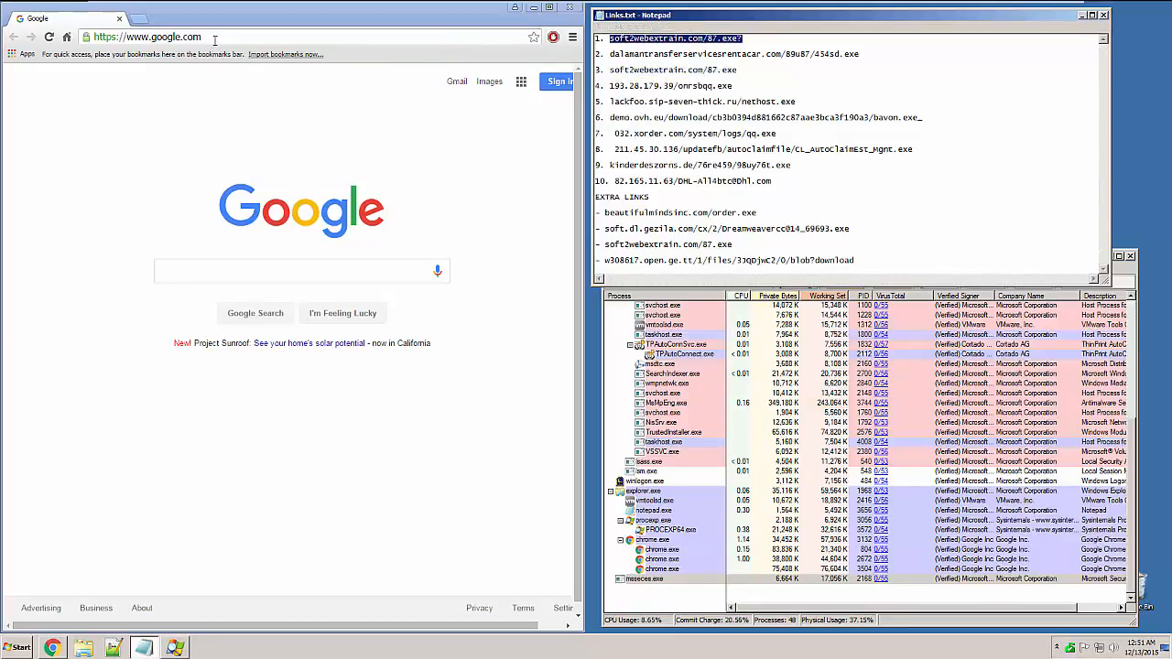
text(soft2webextrain.com/87.exe?)
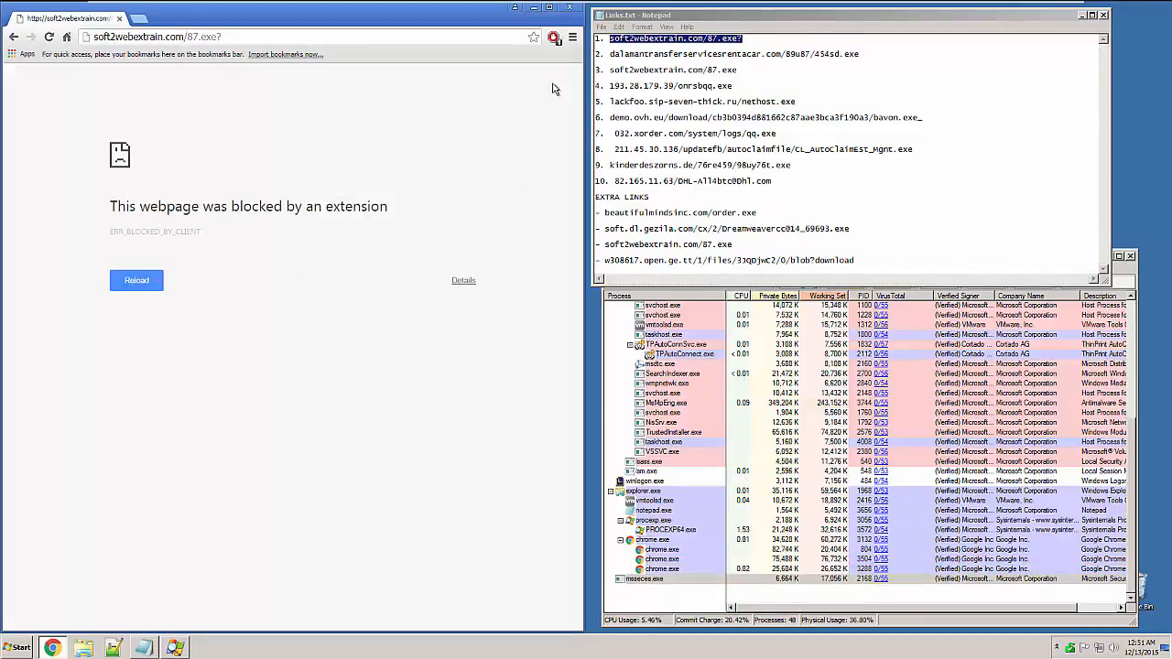
click(554, 37)
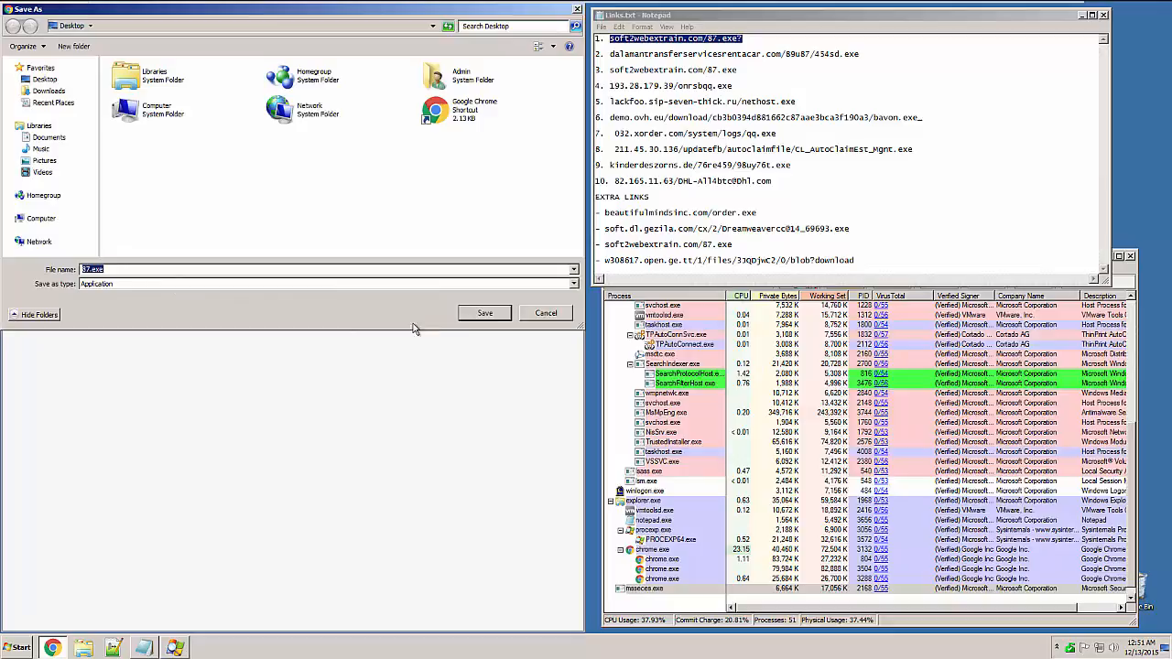
click(484, 313)
text( -blocked)
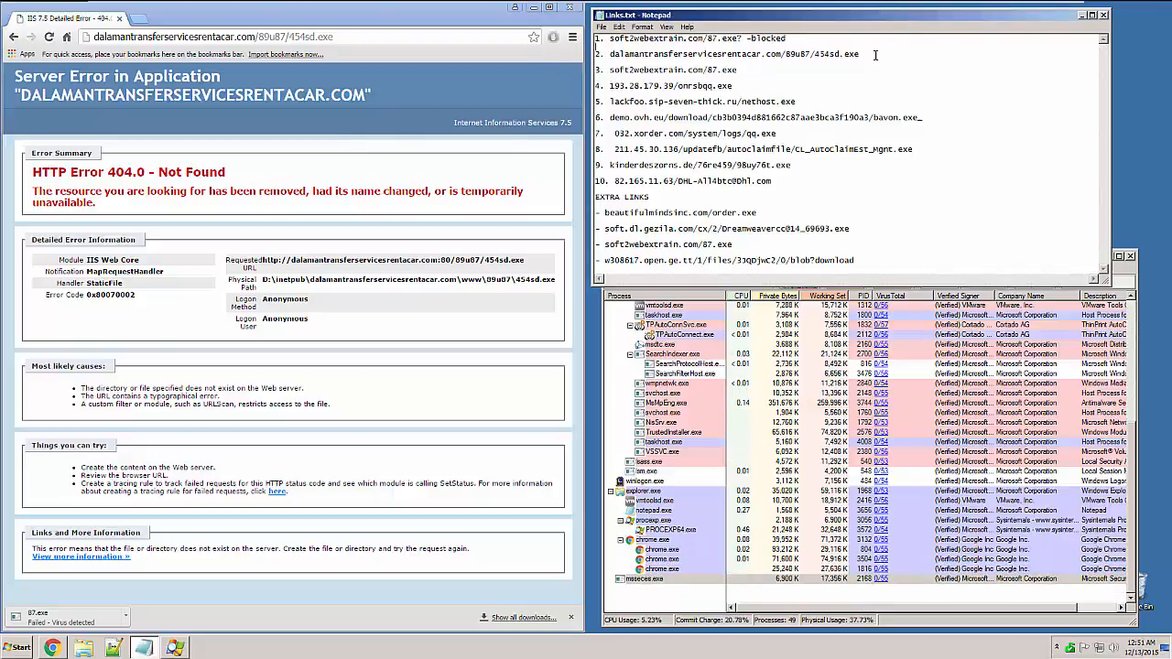
text(-x)
text( -blocked)
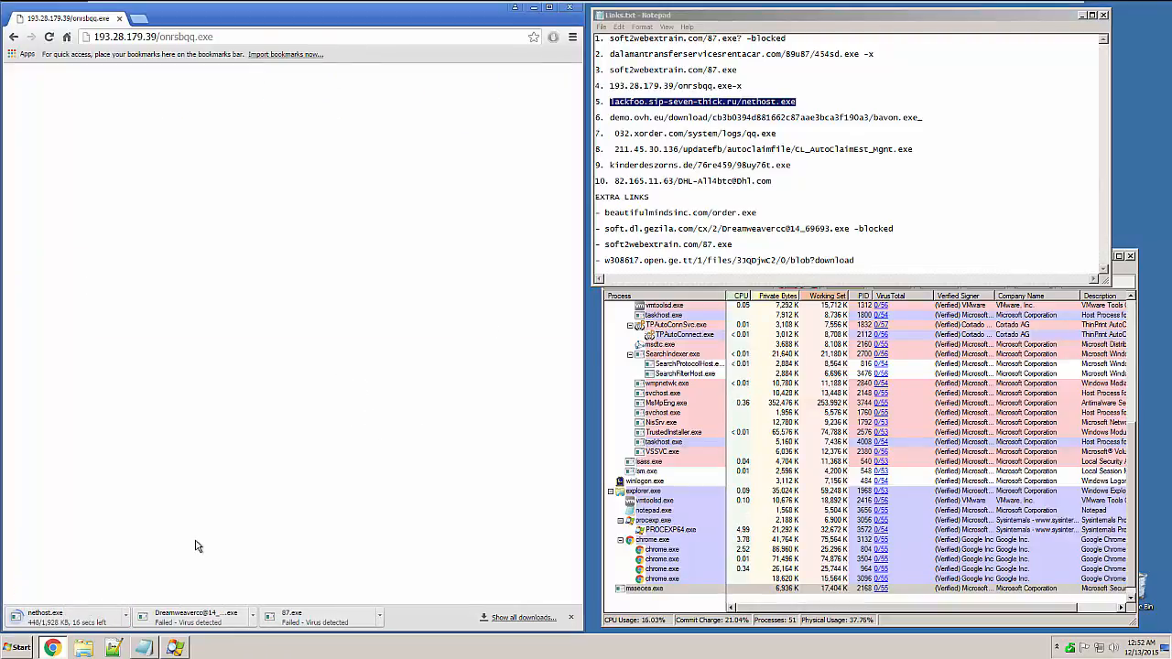
mouse_move(339, 476)
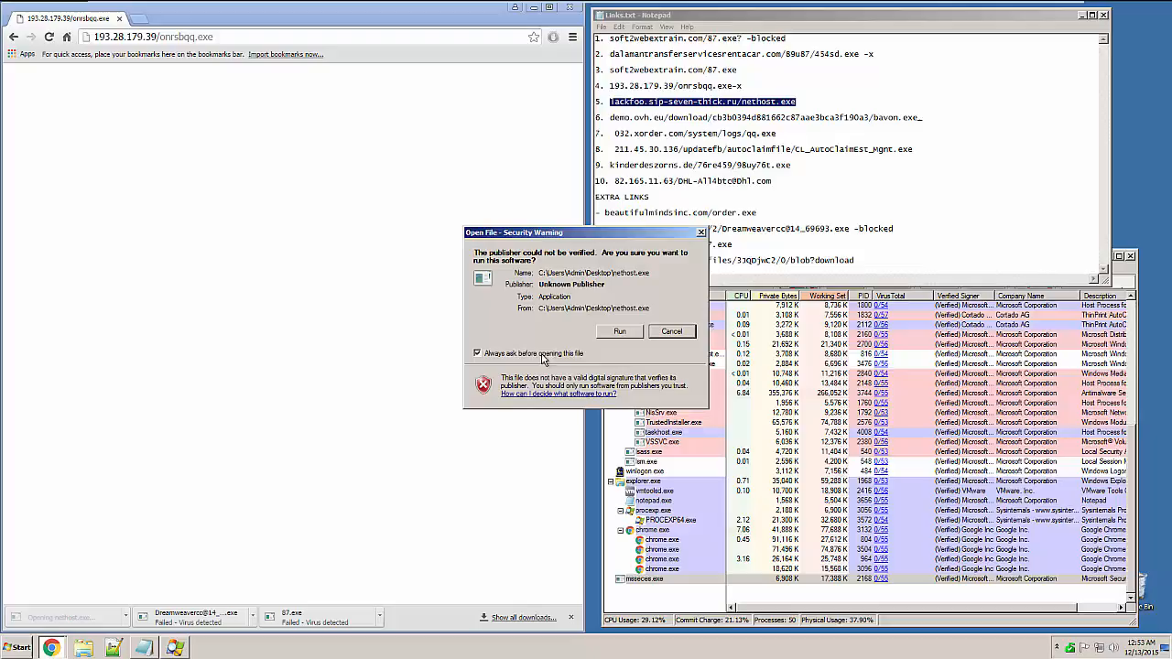
Run the downloaded nethost.exe despite the warning and note its link as 'miss'.
click(619, 330)
text( -)
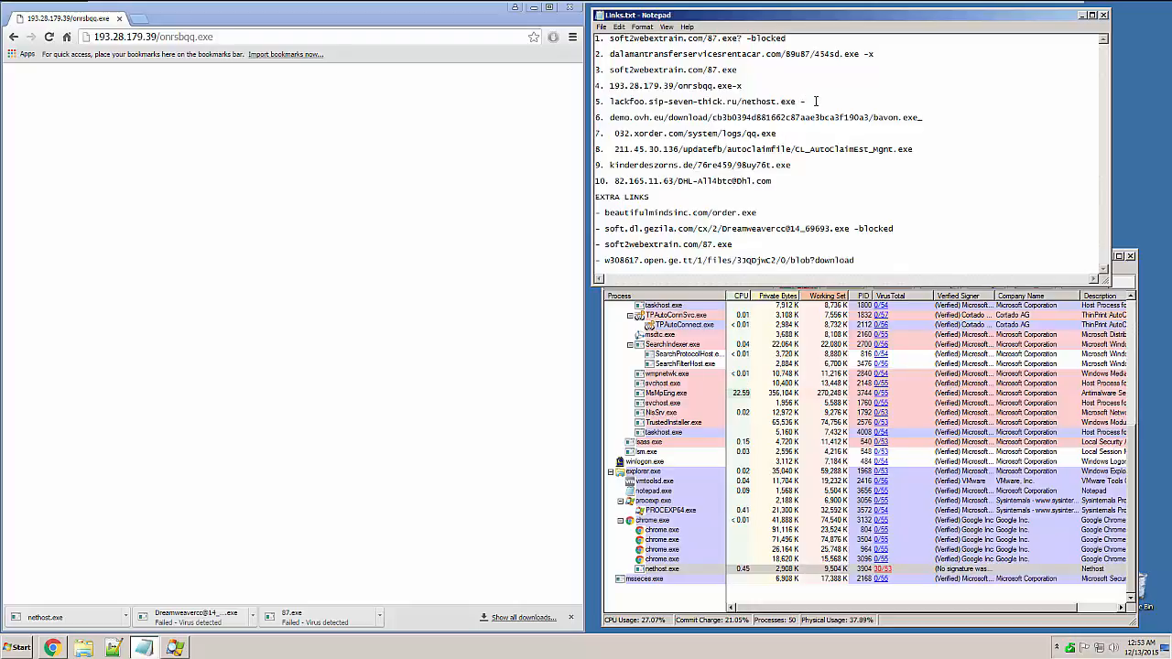
text(miss)
text( -x)
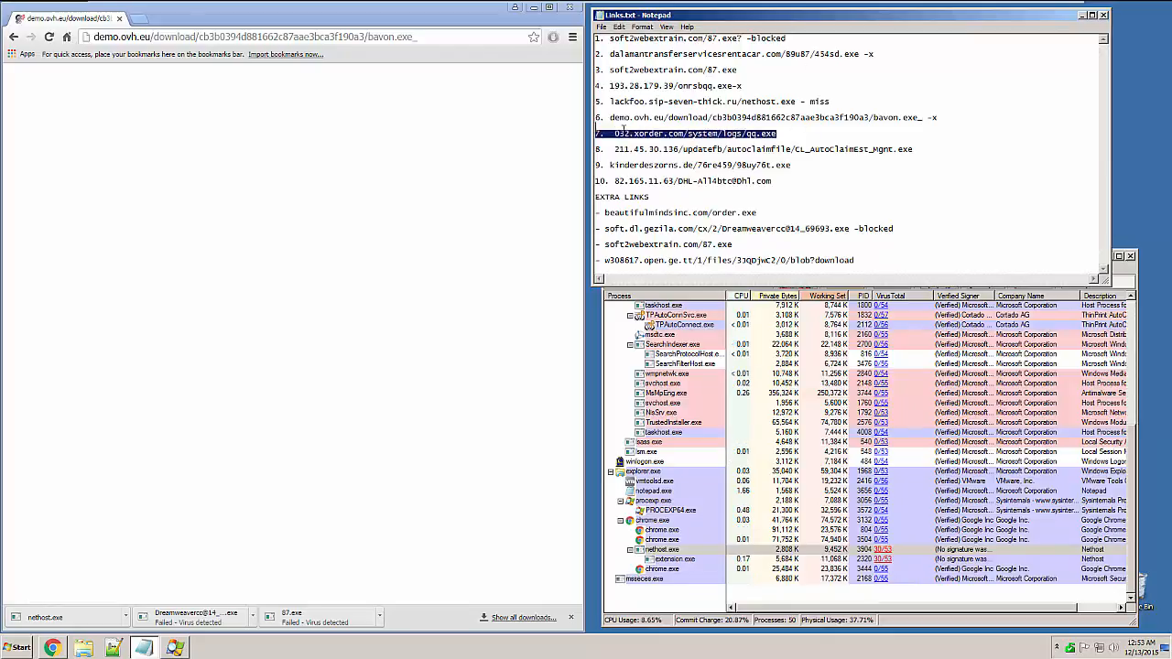
Select the address bar to load the seventh link, qq.exe from 032.xorder.com.
click(252, 37)
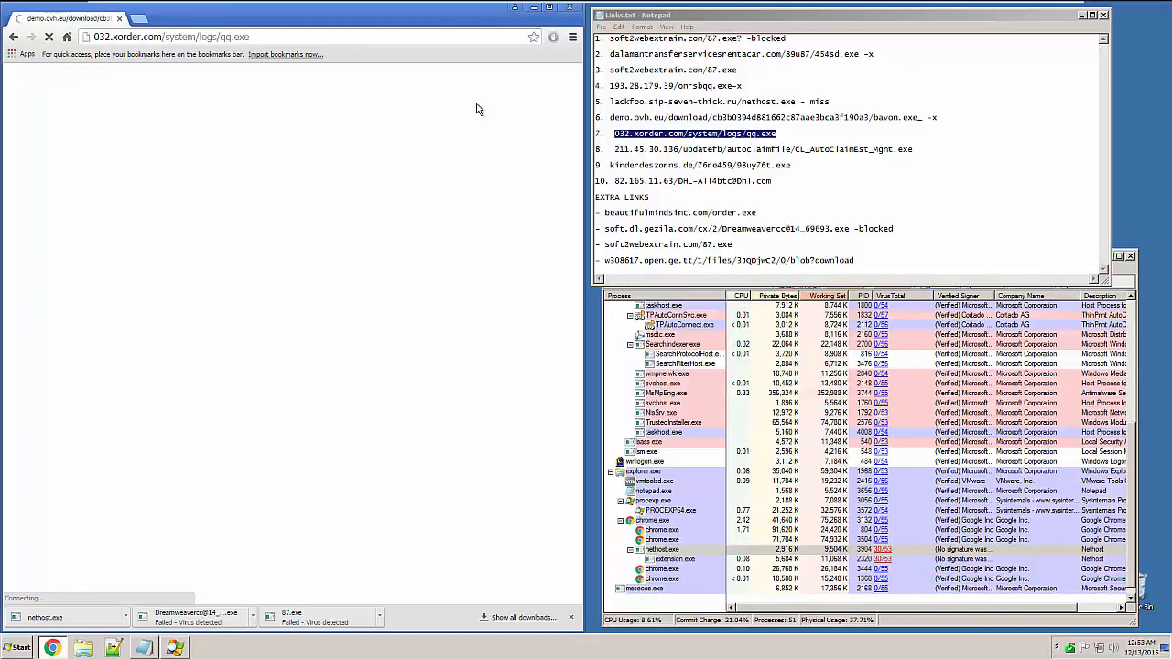
mouse_move(527, 123)
text( - b)
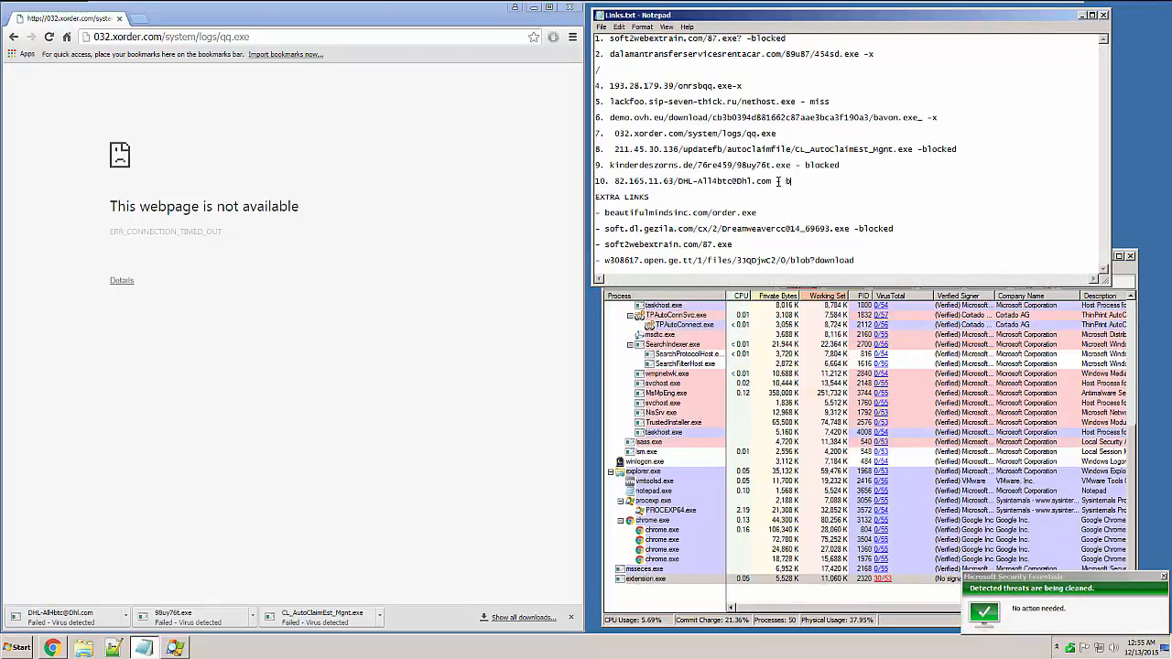
Save order.exe, note it as 'locked', and select the final extra link.
text(locked)
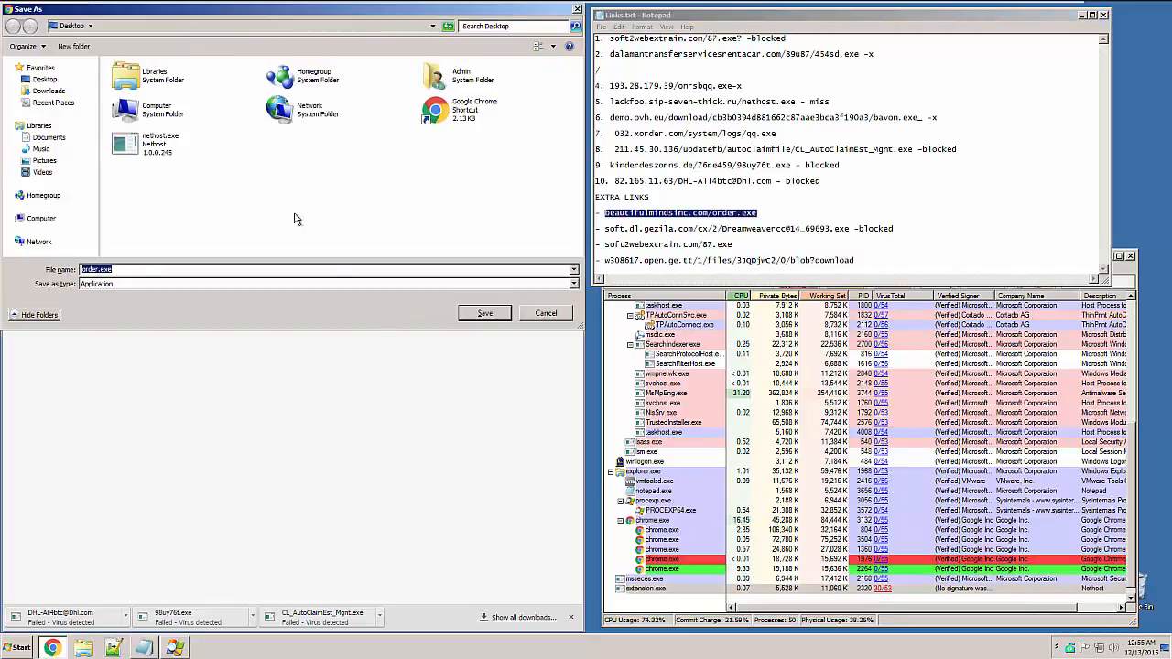
click(484, 312)
text( - blocked)
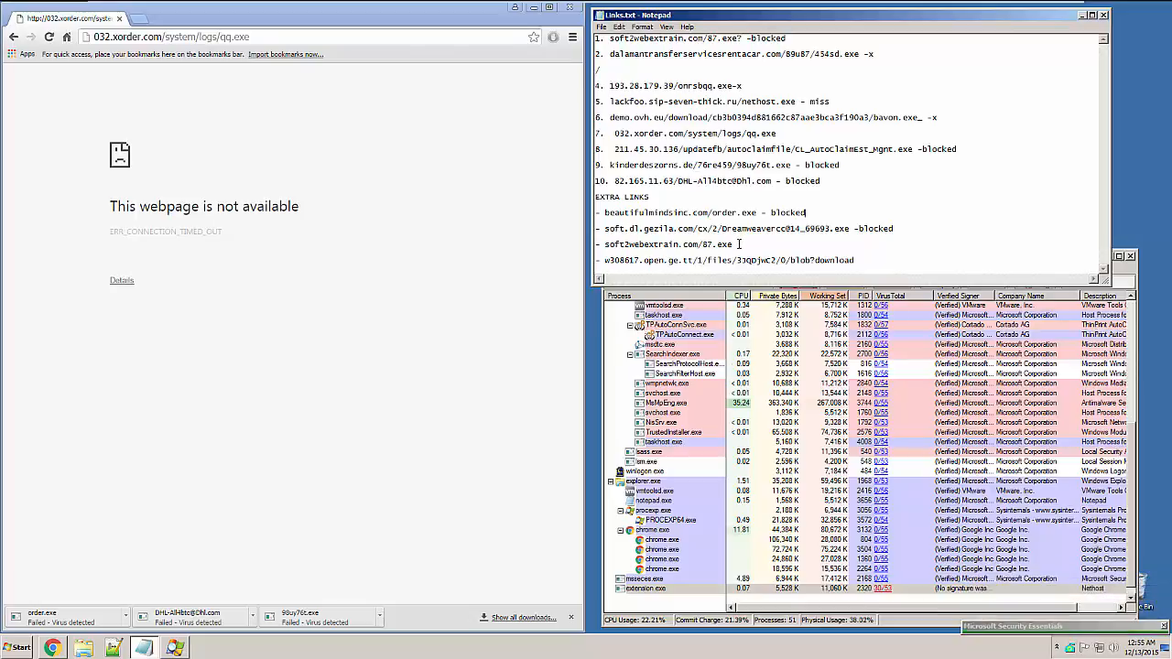
double_click(717, 244)
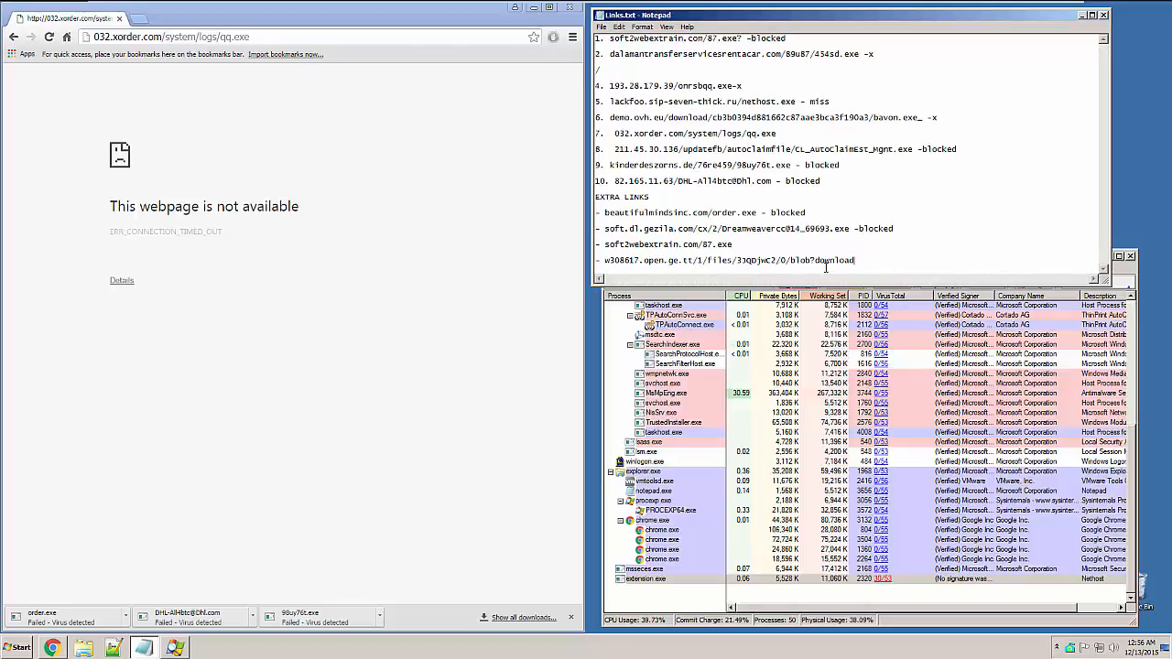
triple_click(728, 260)
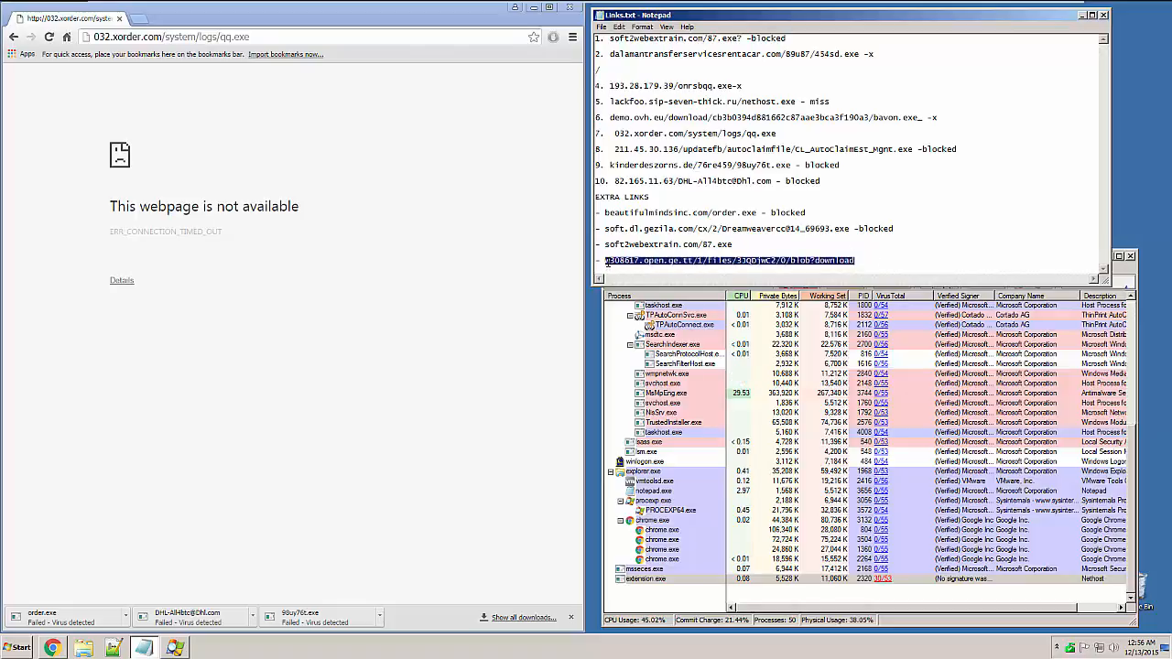
Load the w308617.open.ge.tt download link, then save qq.exe to the desktop.
text(w308617.open.ge.tt/1/files/3JQDjwC2/0/blob?download)
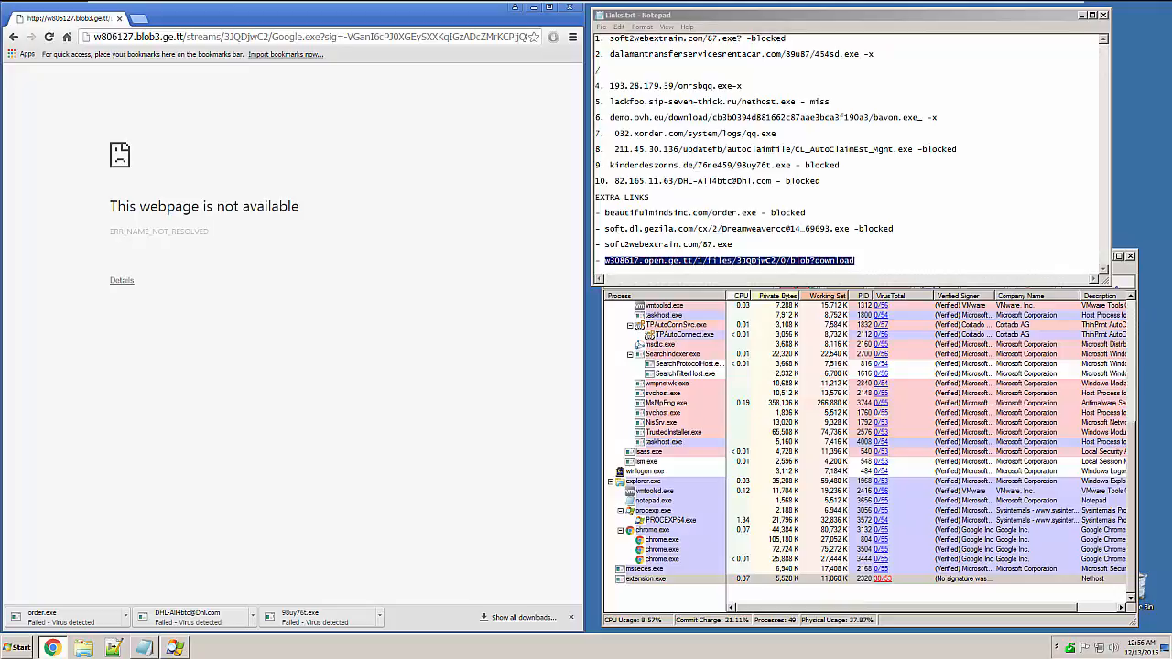
scroll(down, 3)
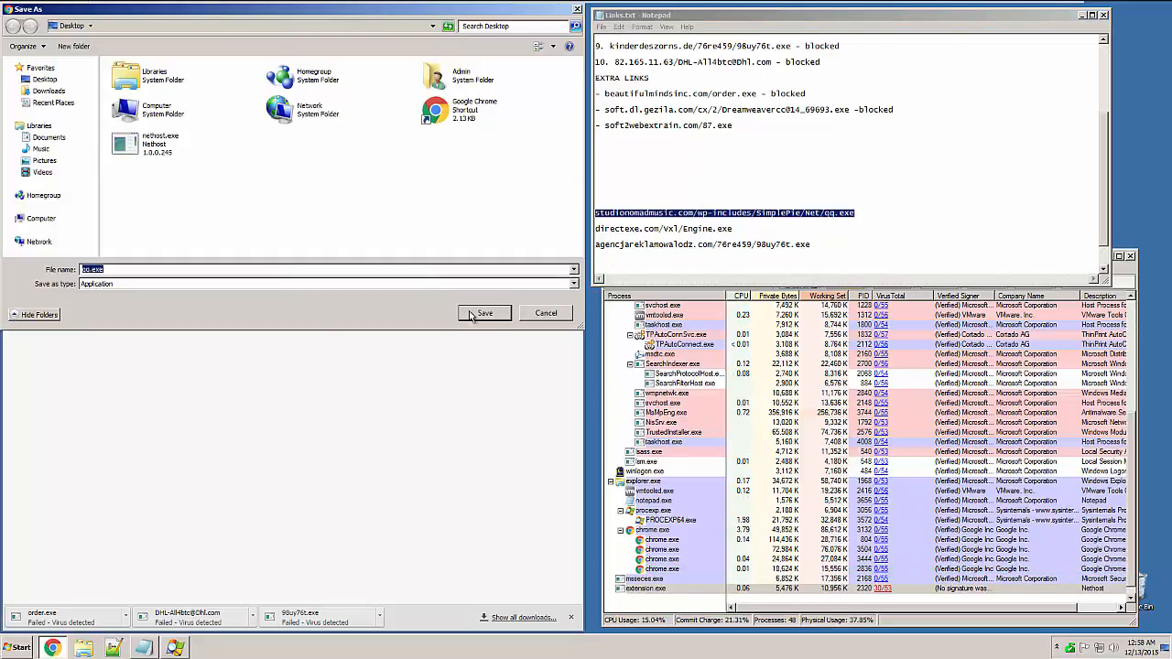
click(484, 313)
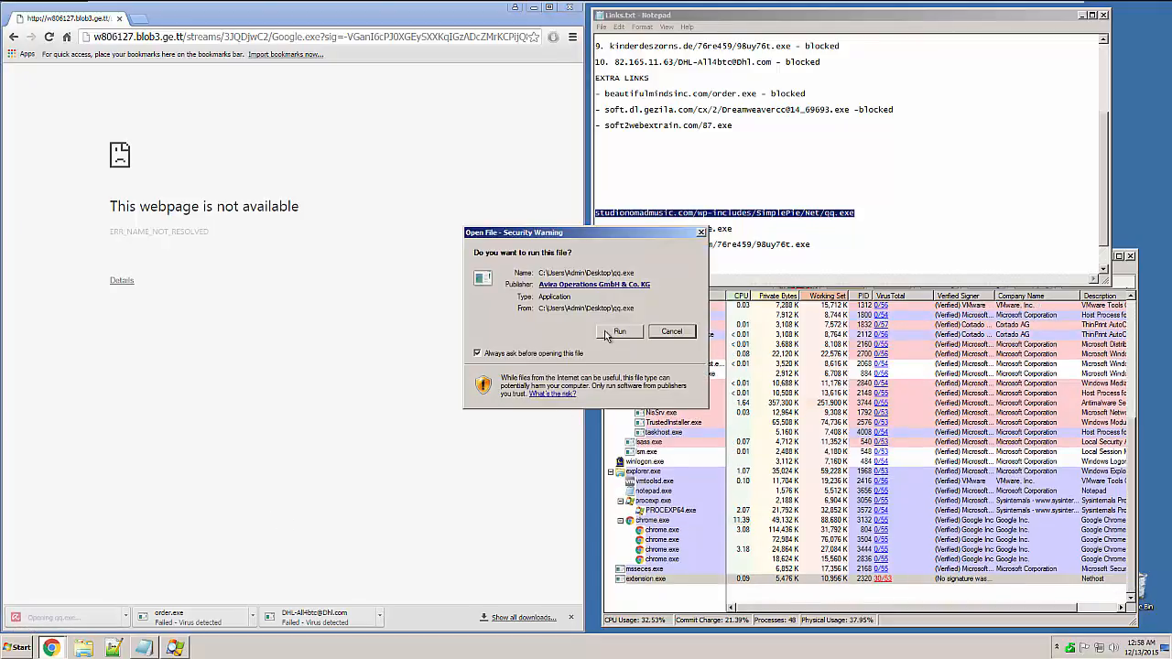
Run qq.exe, then browse studionomadmusic.com in a new tab and open wp-includes.
click(620, 330)
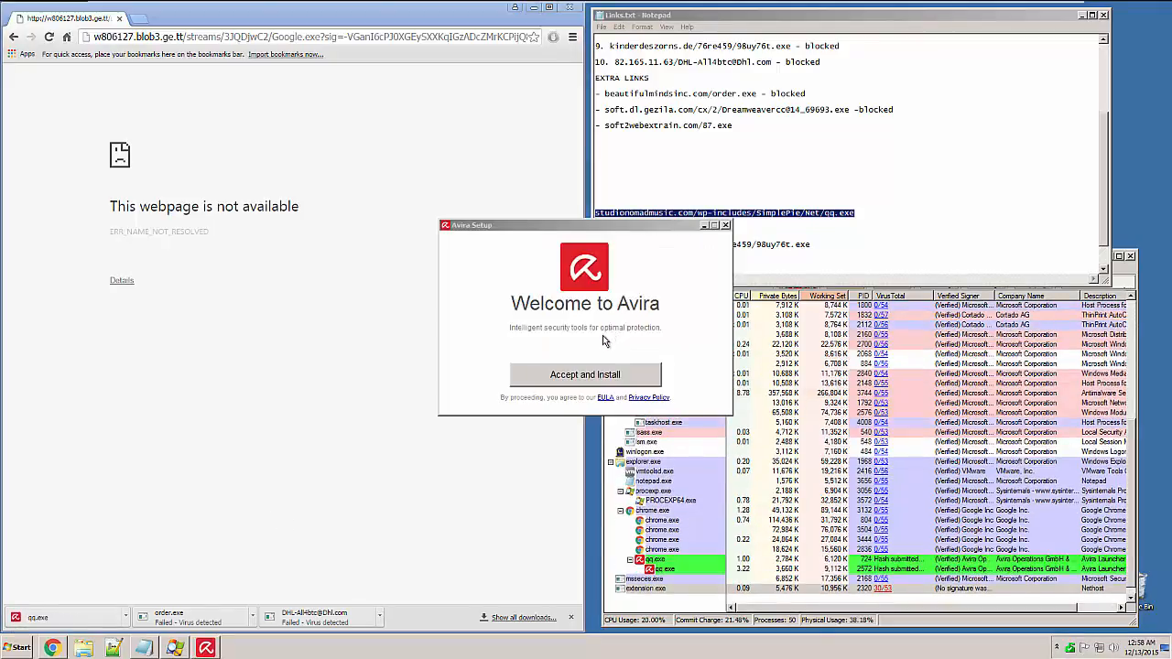
click(585, 374)
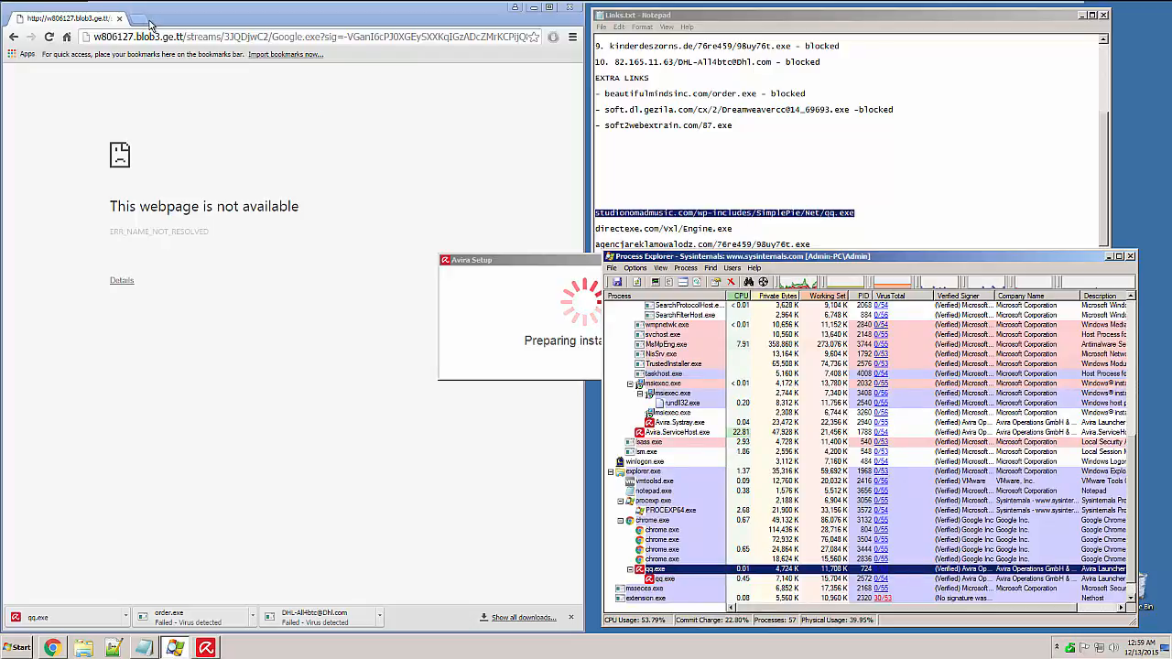
click(142, 17)
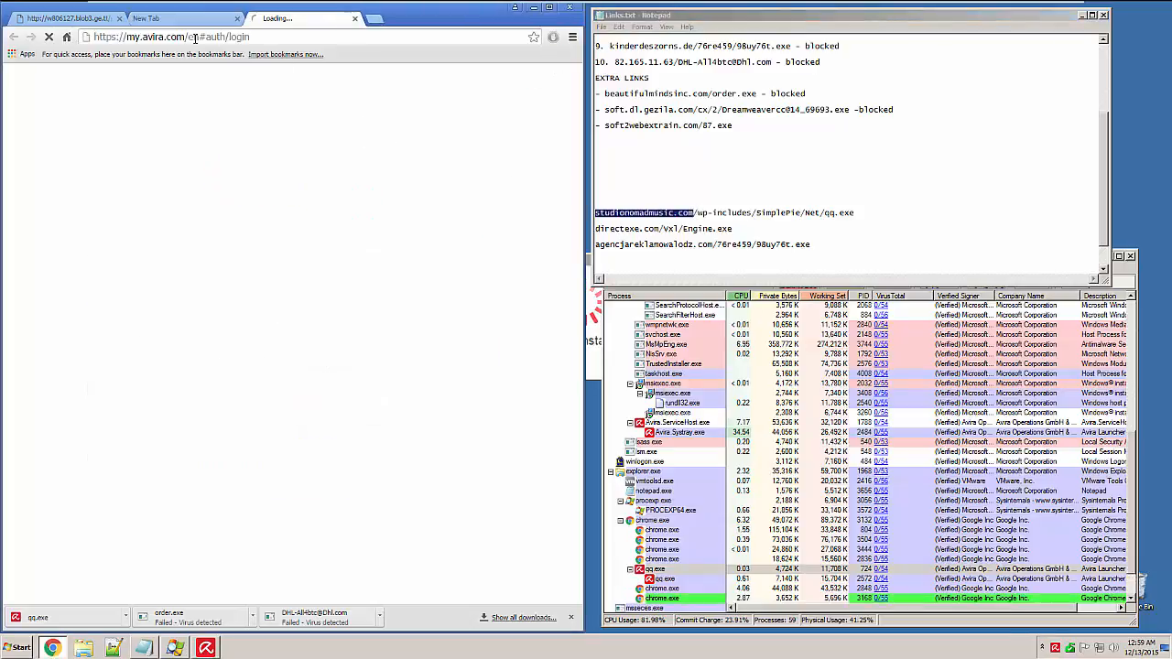
text(studionomadmusic.com)
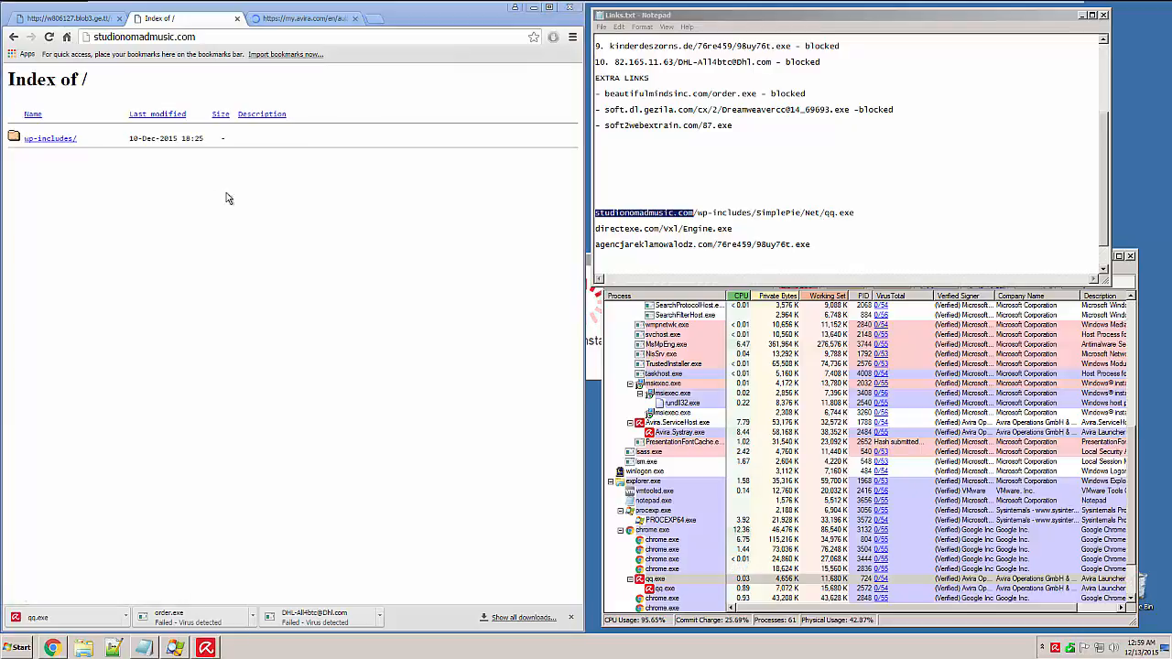
click(50, 138)
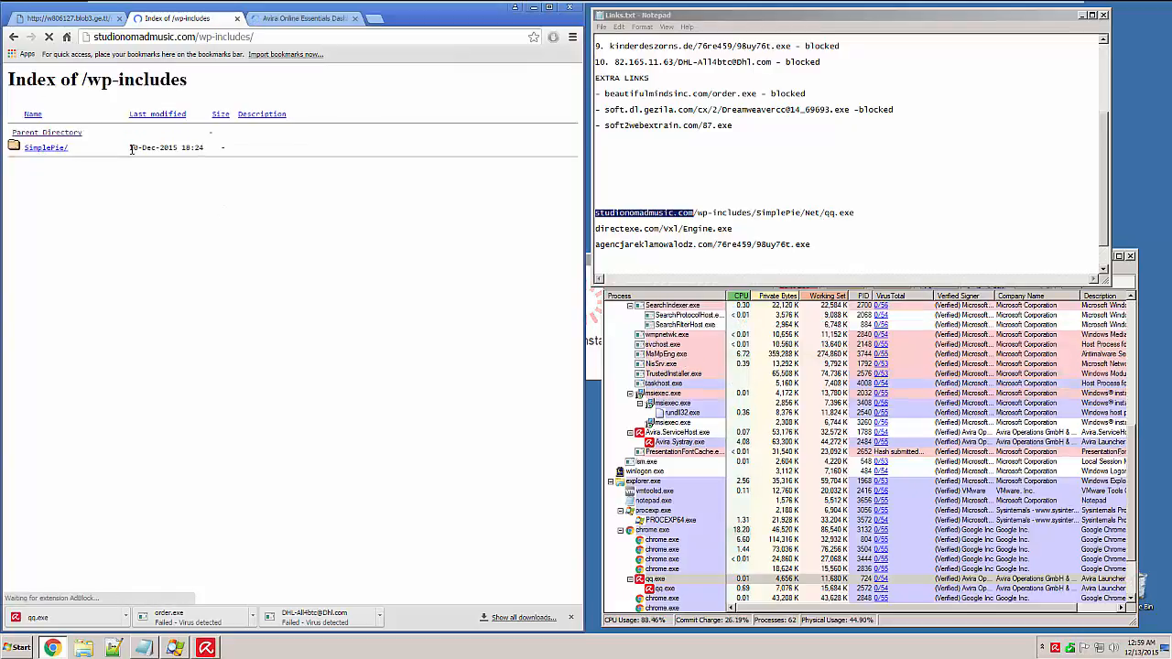
Open the SimplePie folder listing, then its Net subfolder.
click(45, 148)
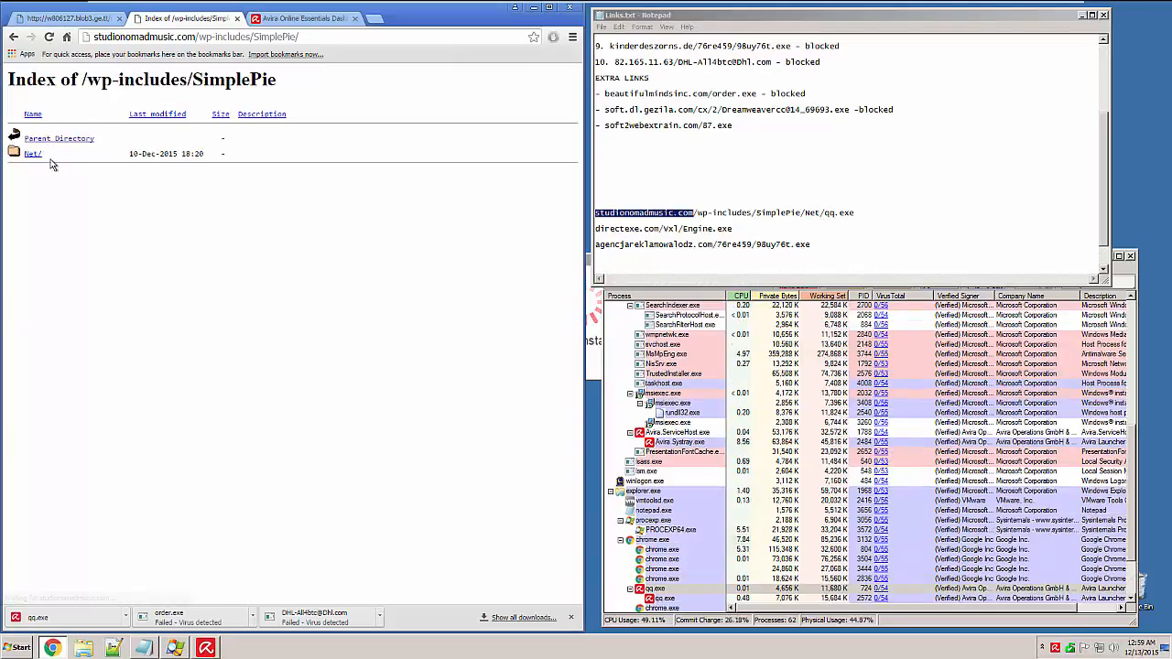
click(32, 153)
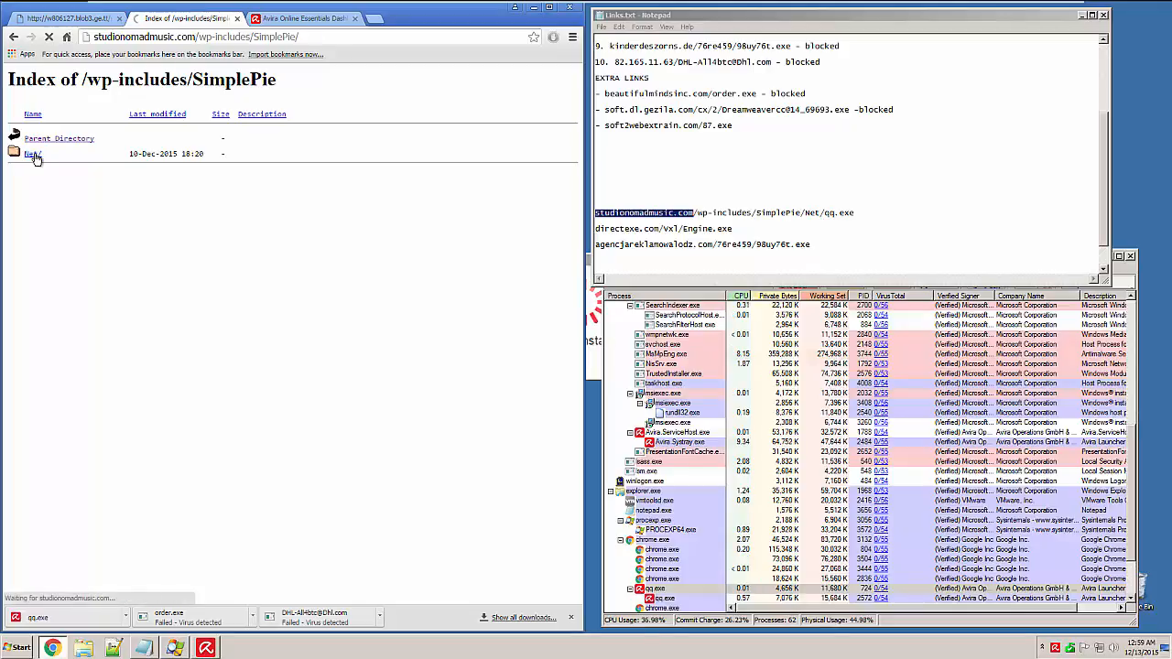
click(33, 154)
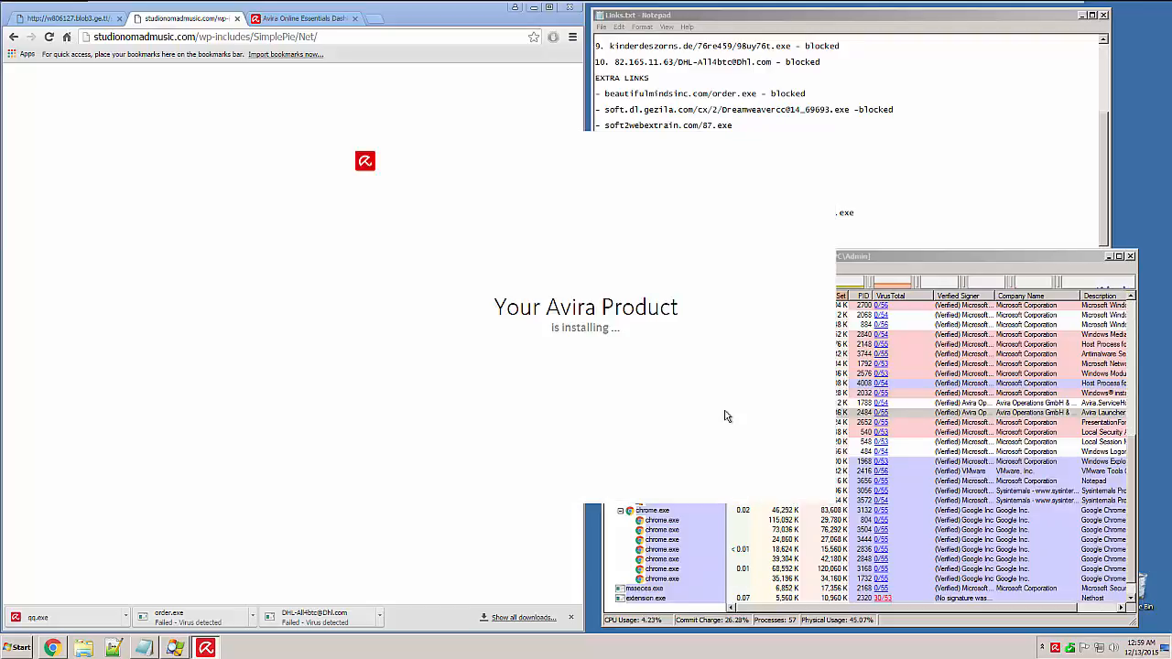
mouse_move(408, 393)
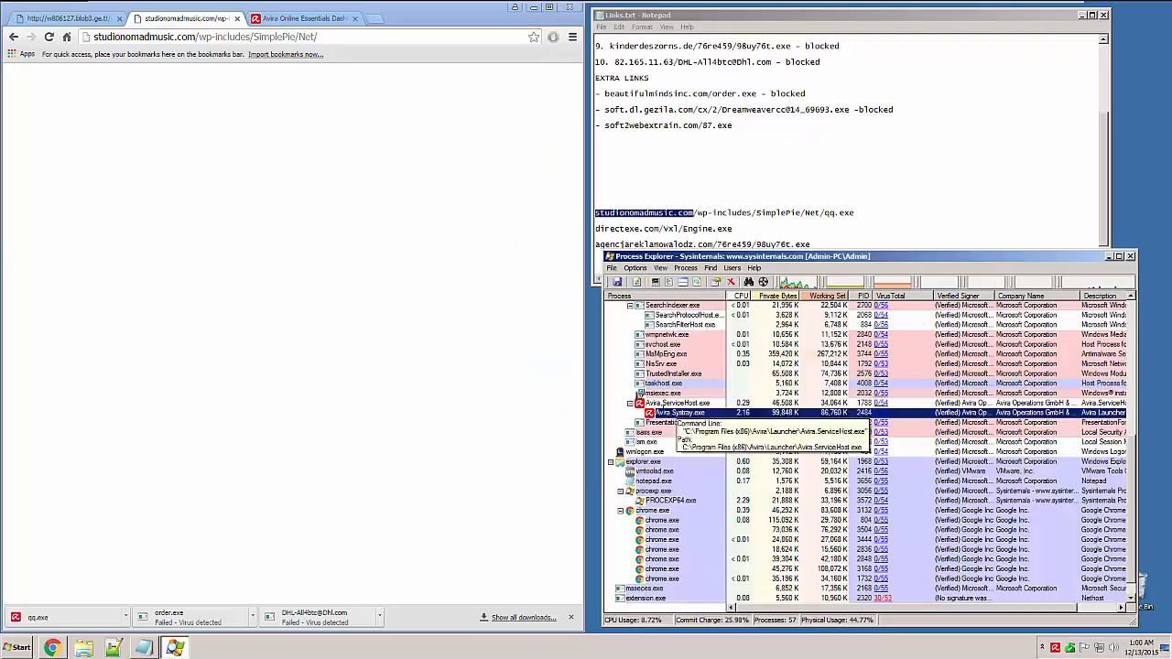
Kill the Avira.ServiceHost.exe process tree and confirm.
right_click(677, 402)
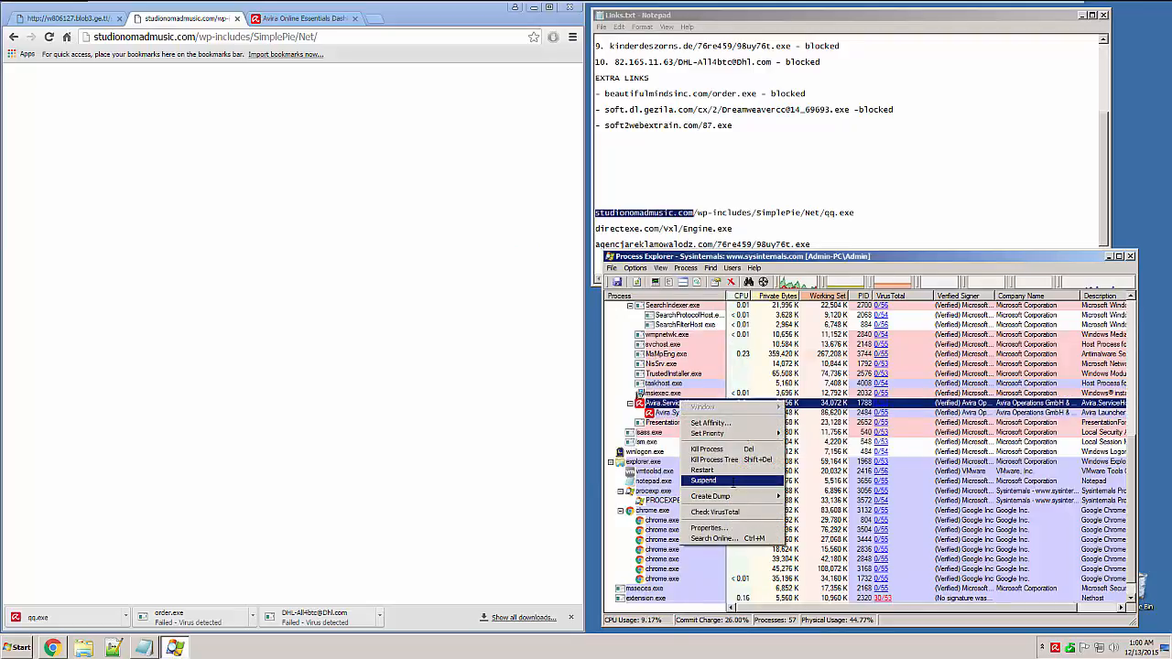
click(714, 458)
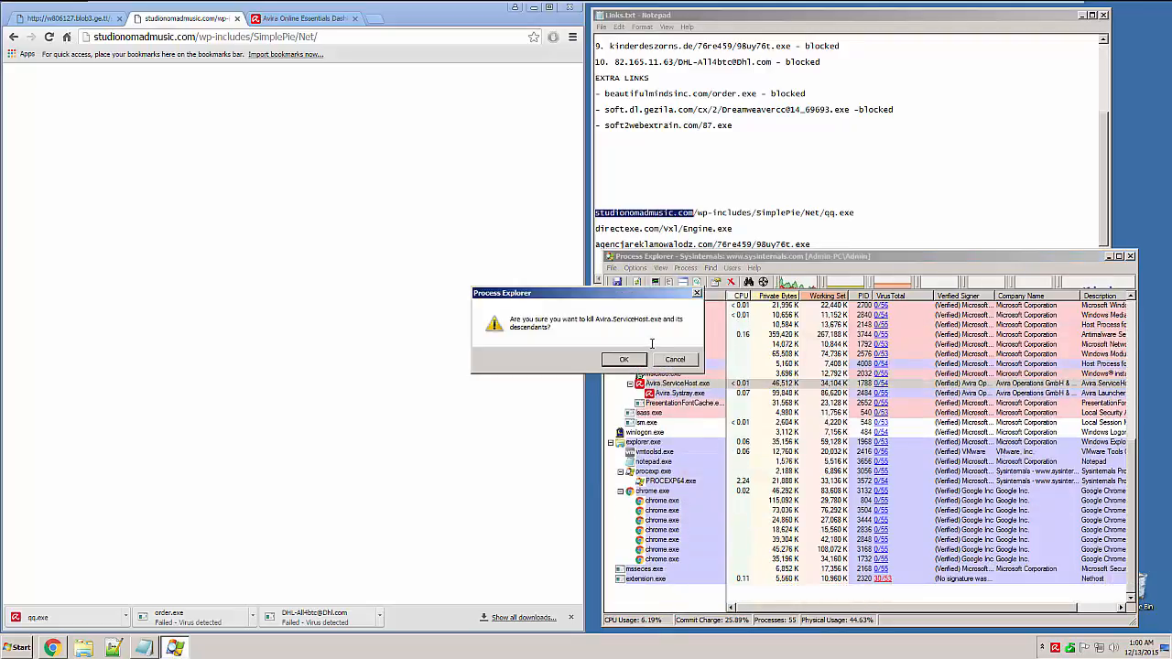
click(623, 358)
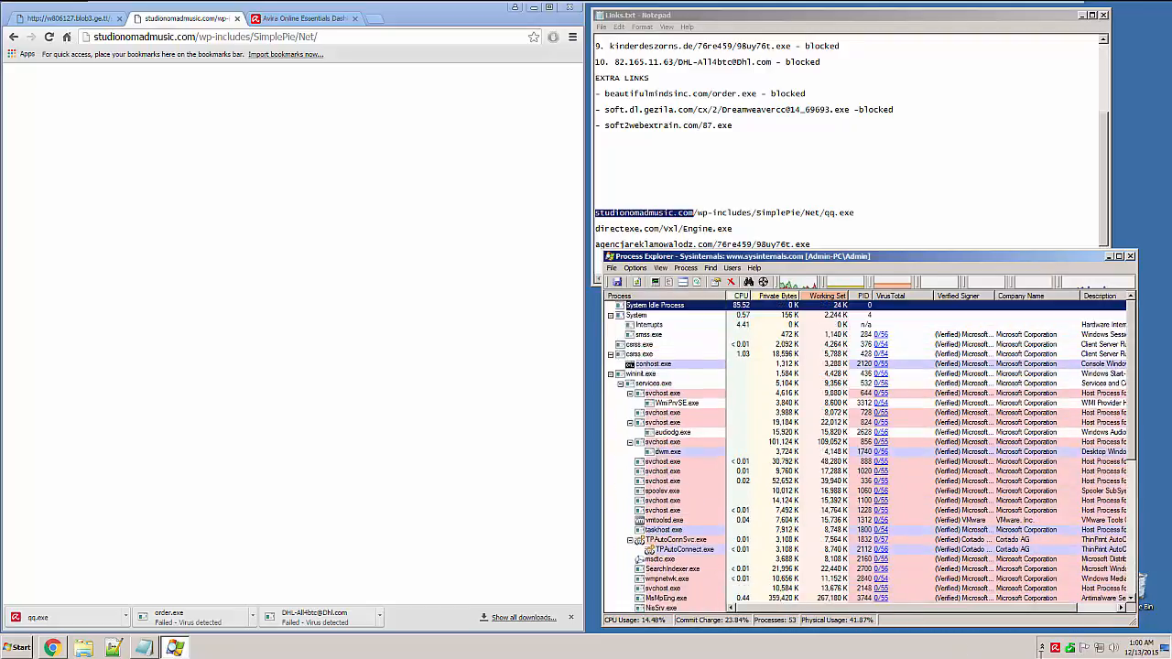
Scroll the process list, then select the studionomadmusic.com link text in Notepad.
scroll(down, 3)
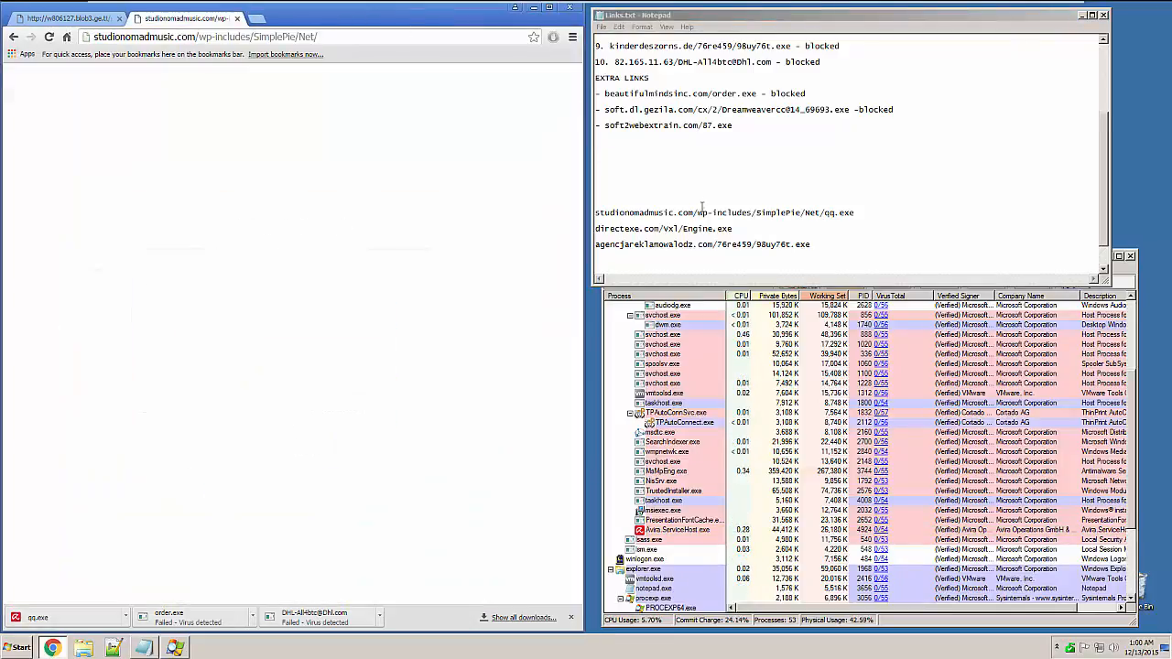
double_click(661, 228)
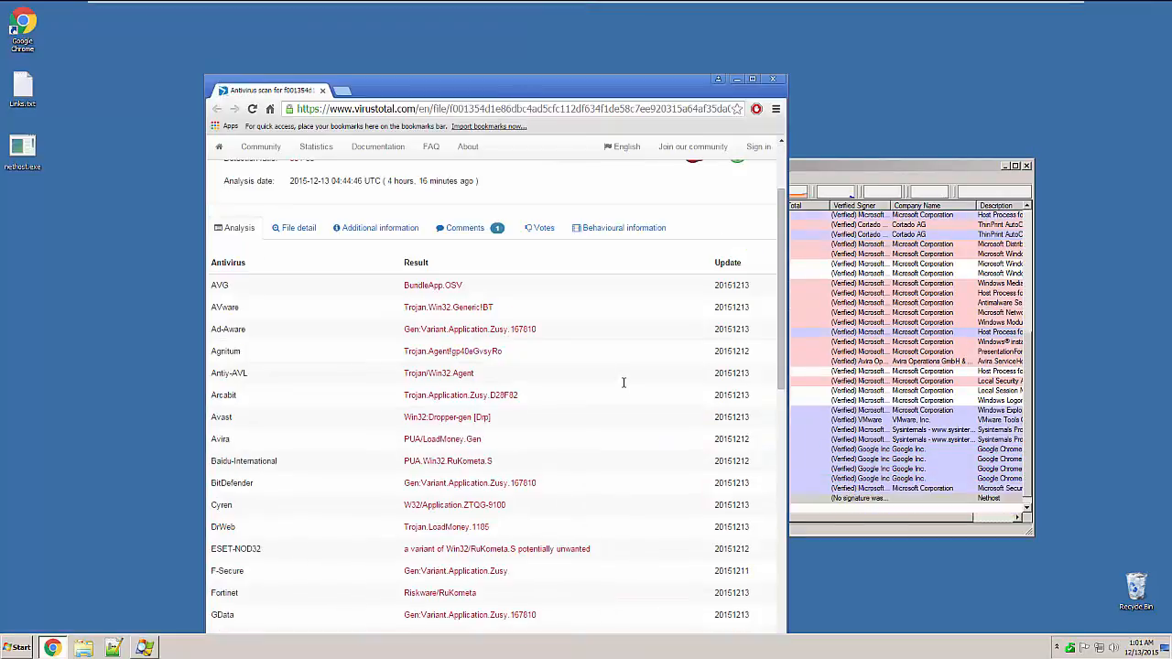
Scroll through the nethost.exe VirusTotal report's antivirus engine results.
scroll(down, 3)
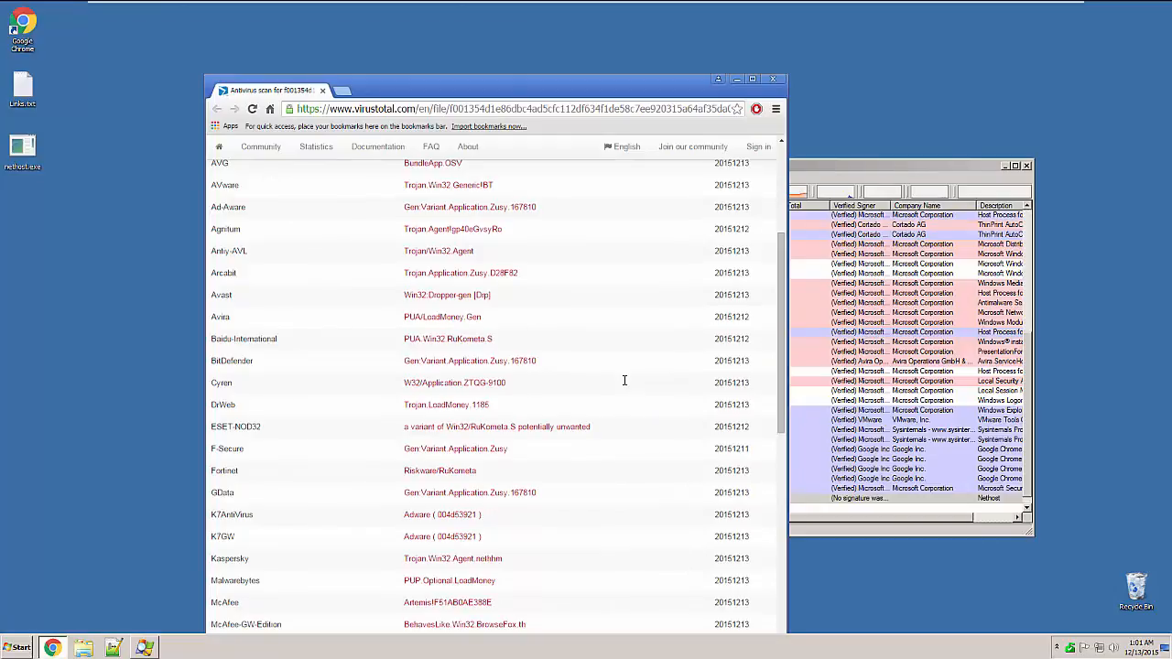
scroll(down, 3)
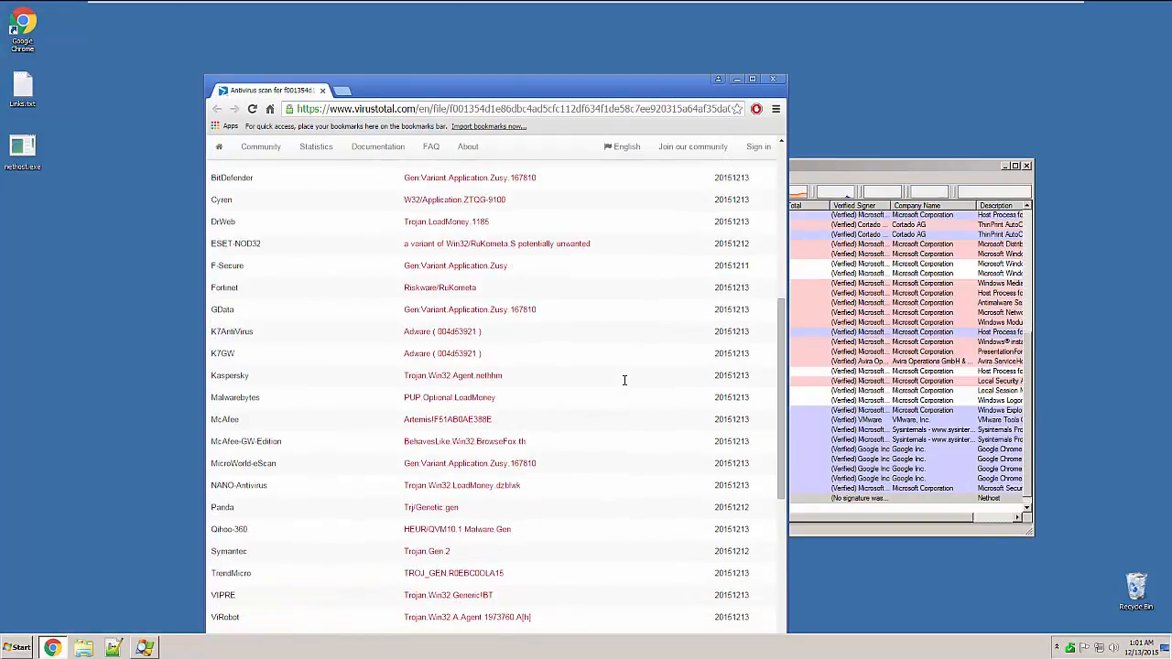
mouse_move(424, 543)
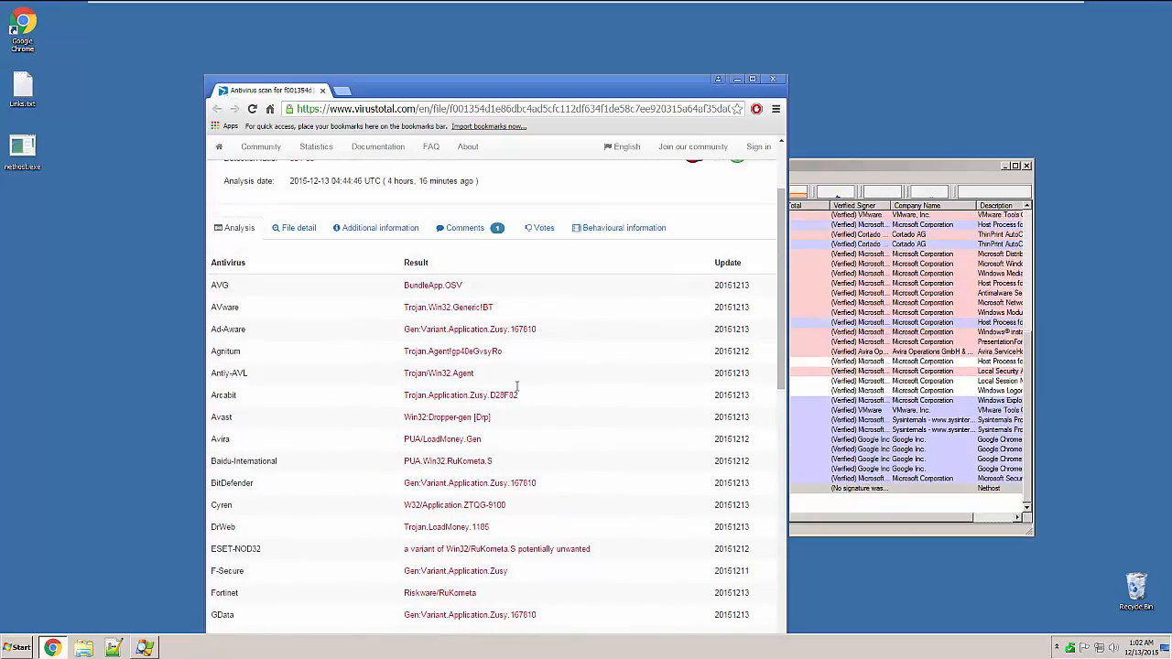
scroll(down, 3)
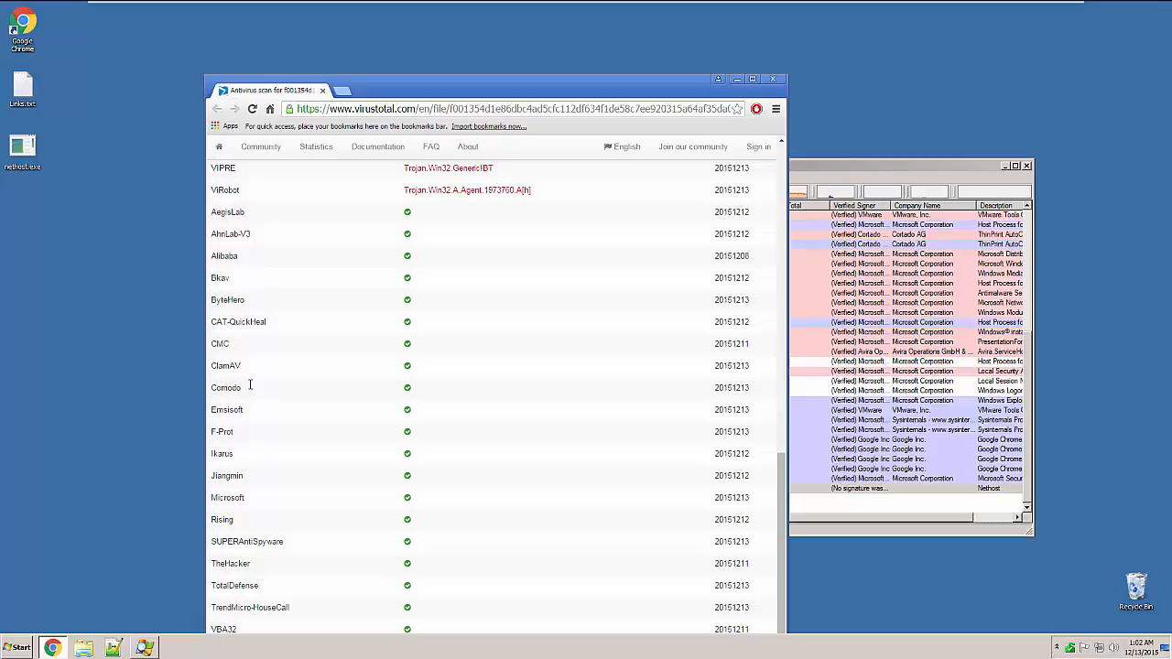
mouse_move(251, 430)
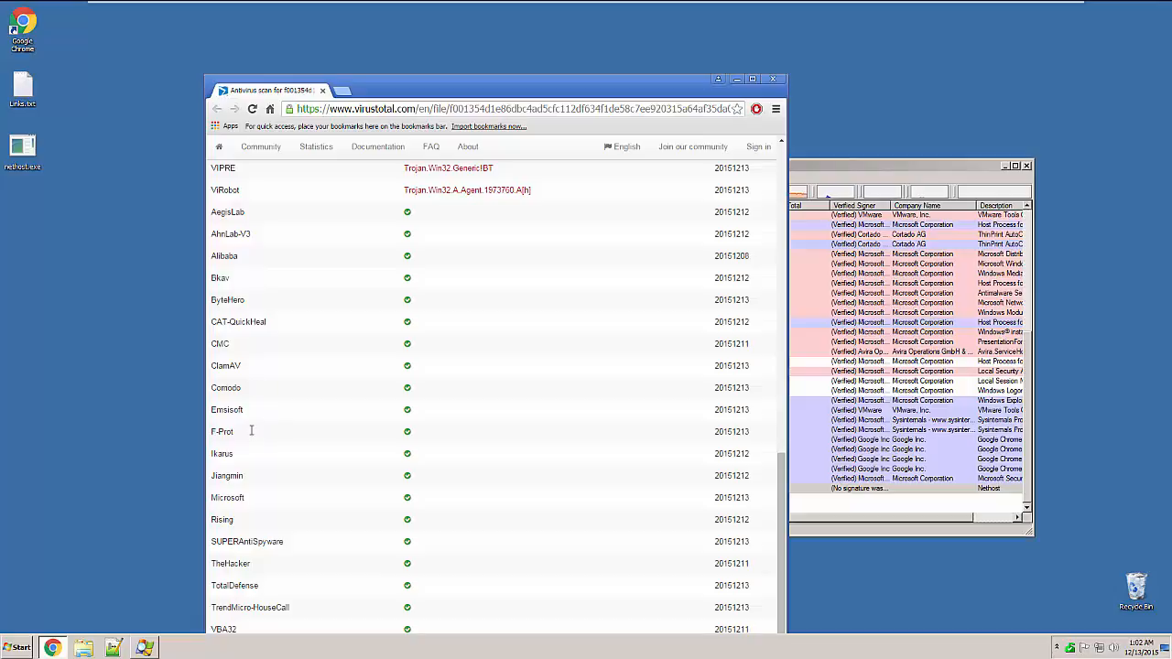
mouse_move(278, 318)
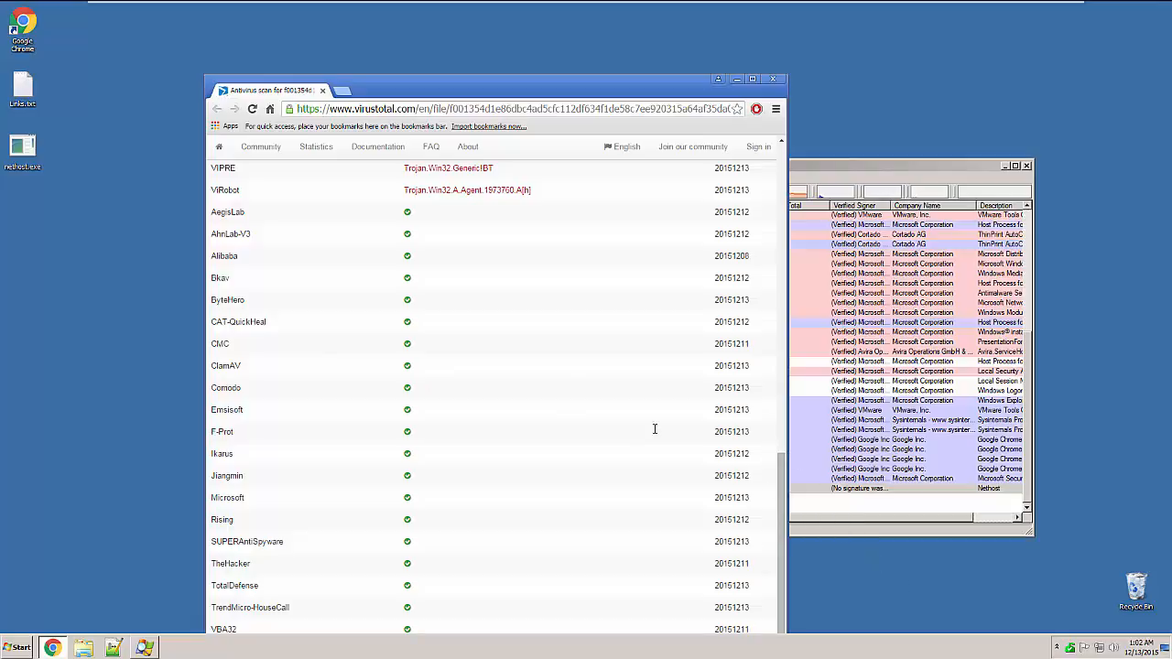
mouse_move(265, 318)
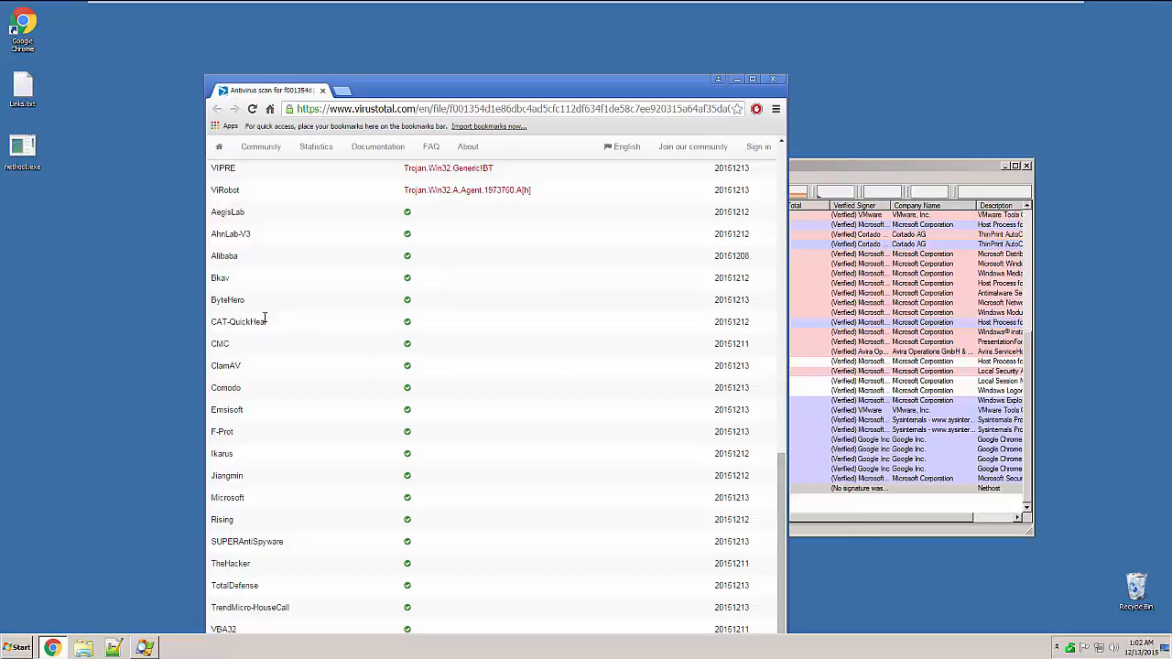
mouse_move(407, 345)
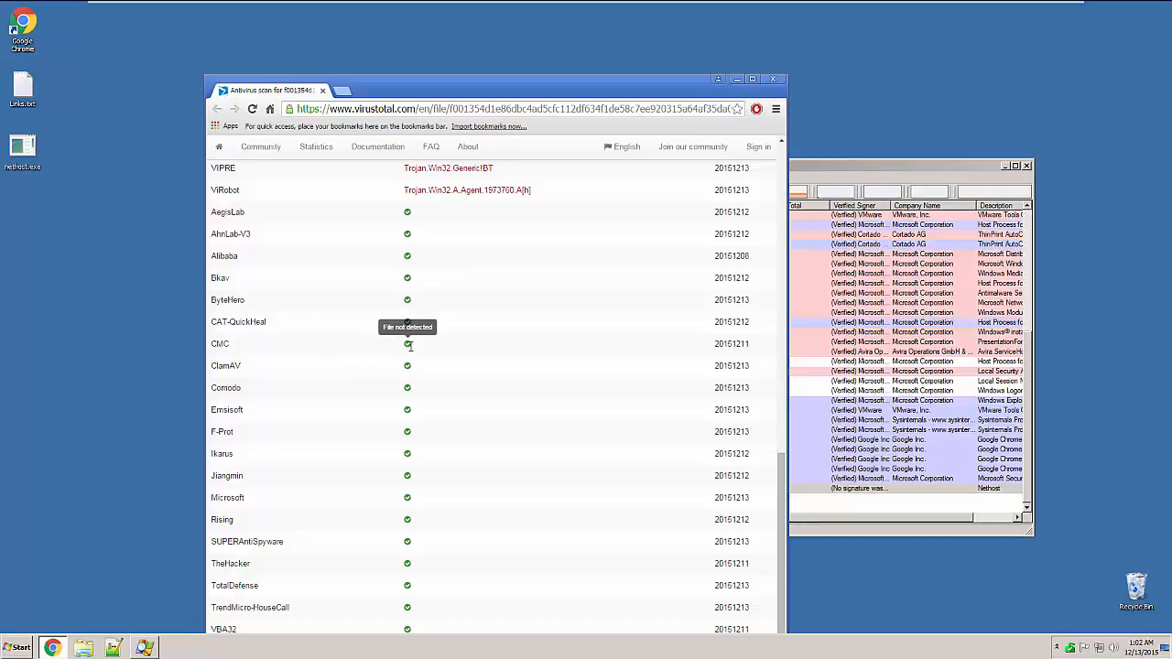
mouse_move(411, 508)
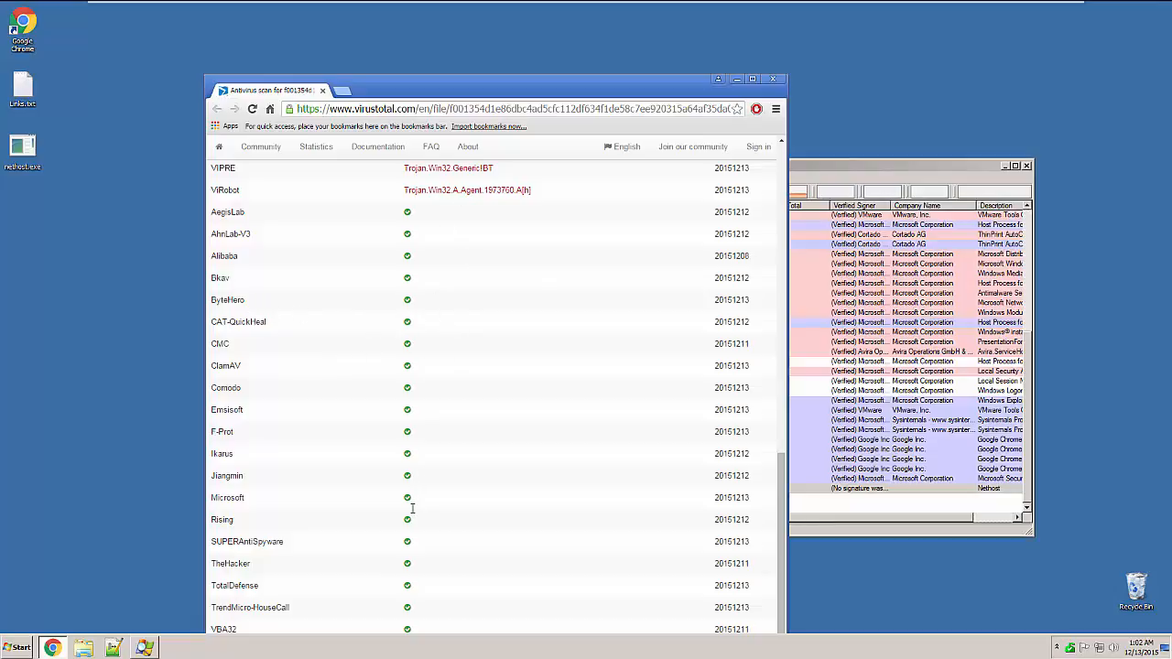
scroll(down, 3)
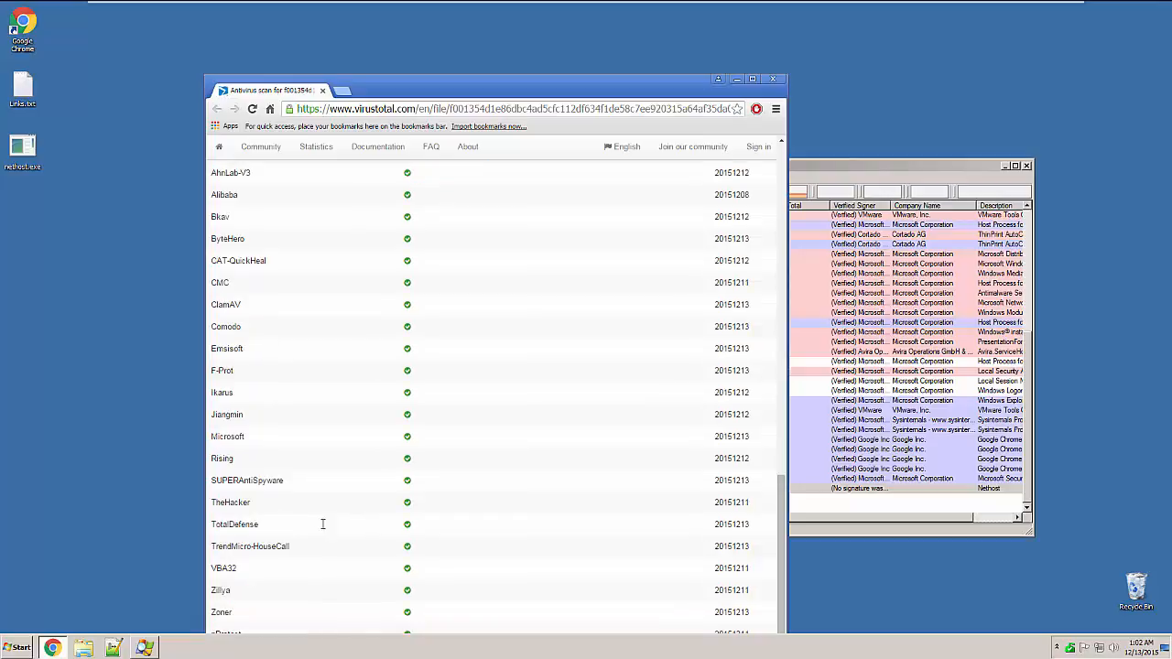
scroll(down, 3)
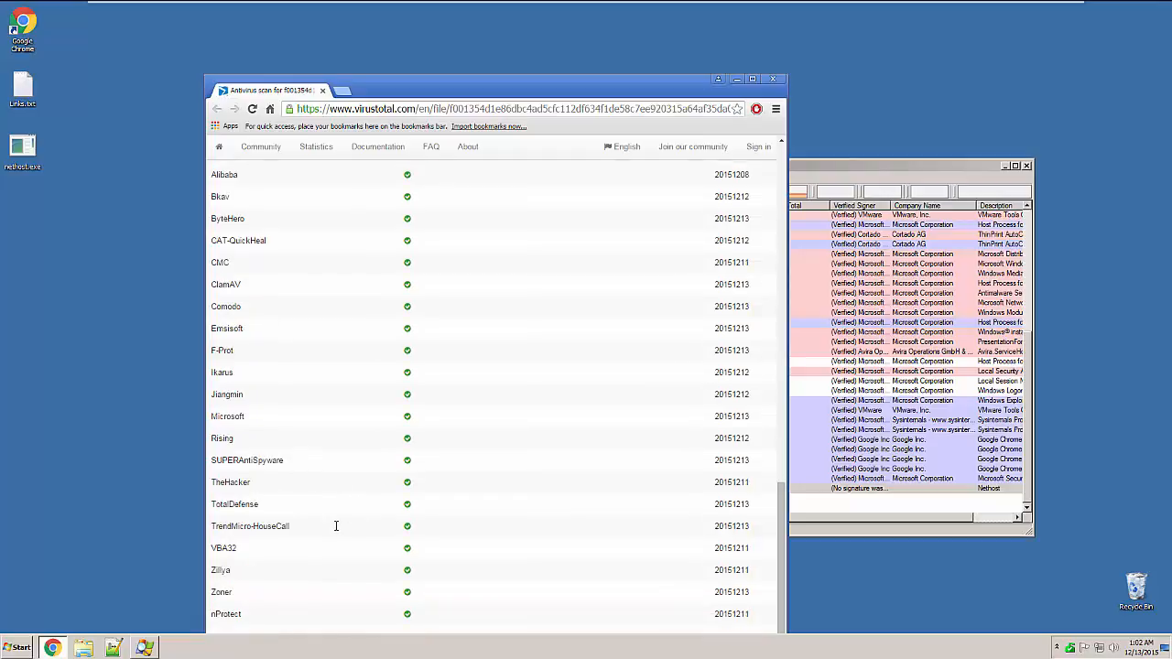
mouse_move(339, 444)
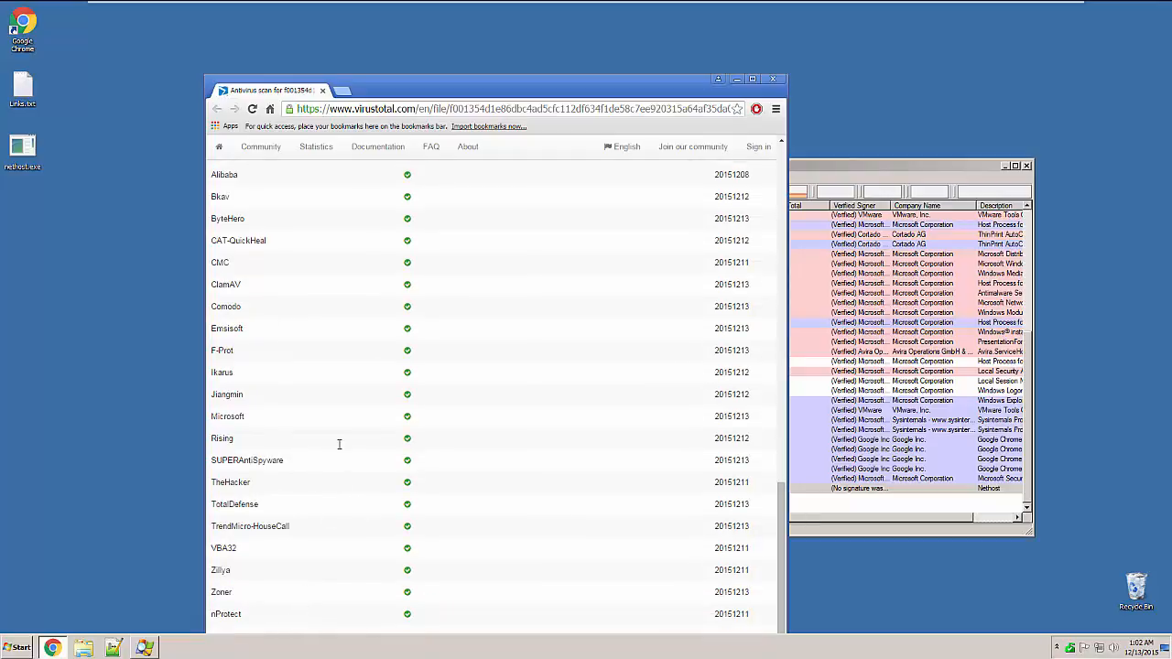
scroll(up, 3)
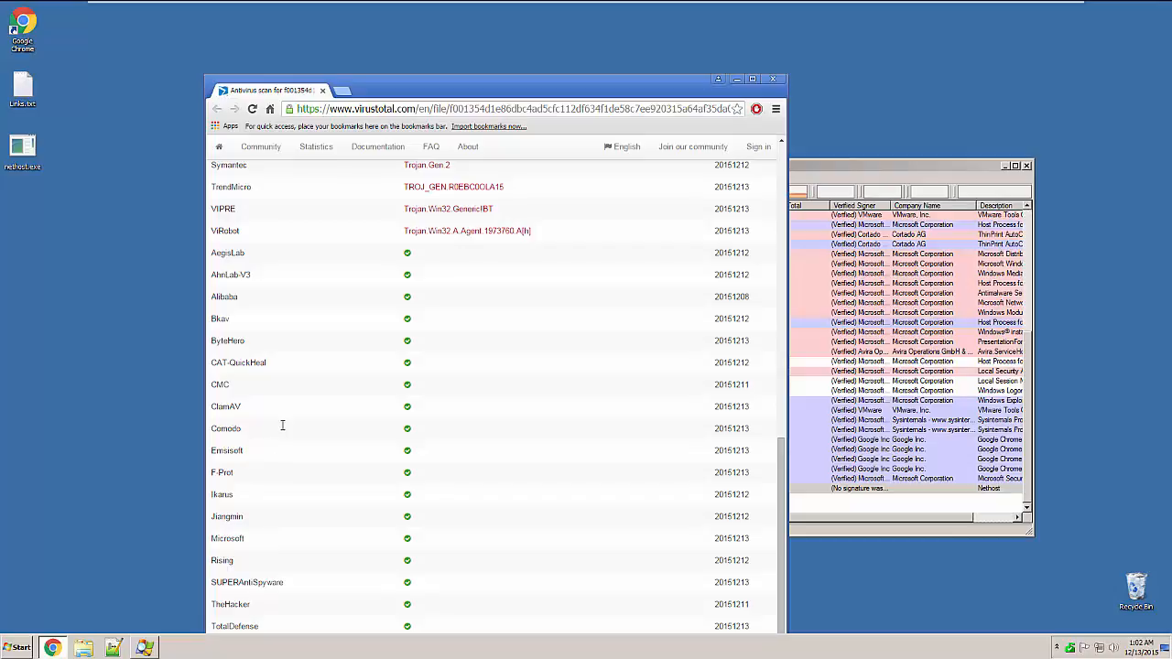
mouse_move(273, 534)
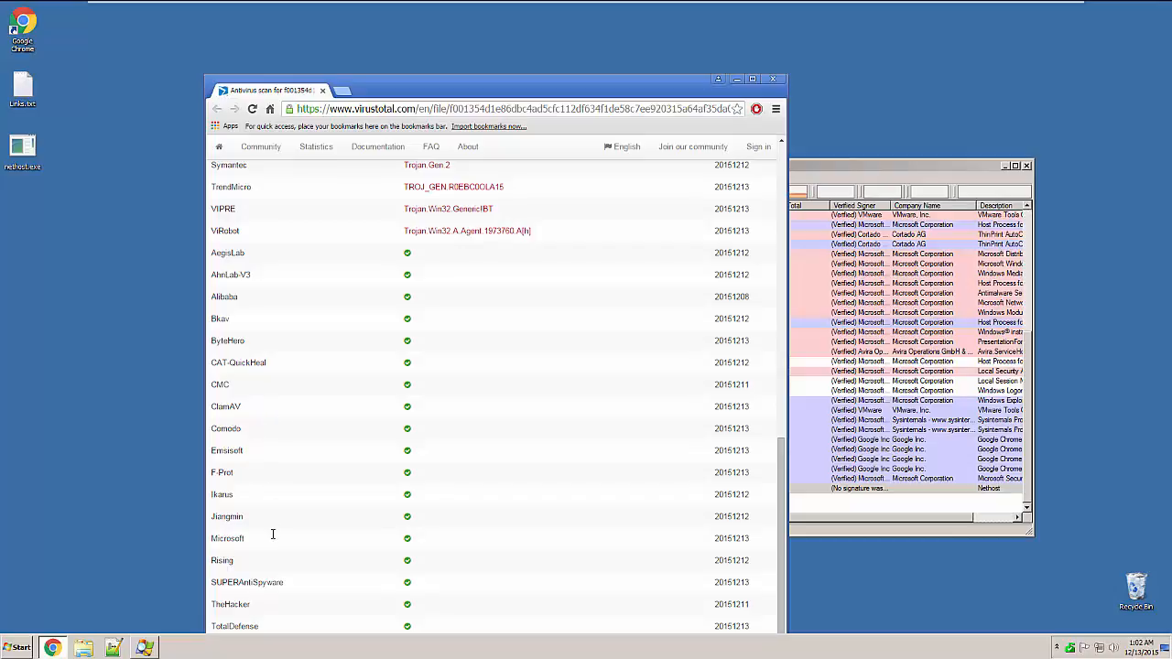
scroll(down, 3)
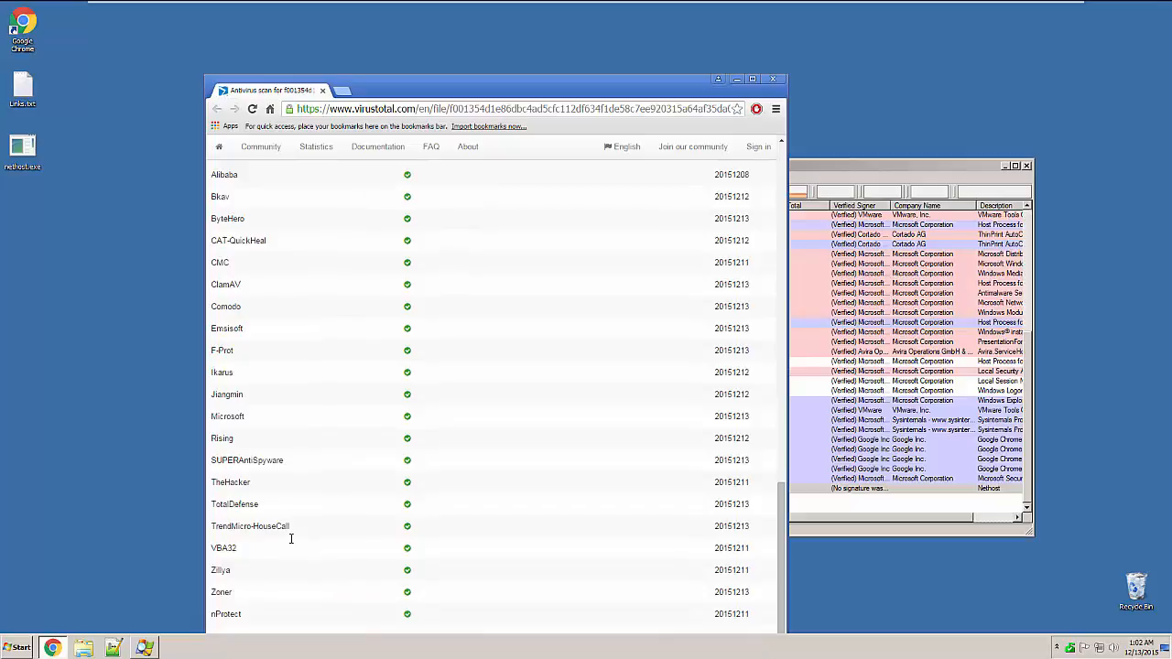
mouse_move(289, 528)
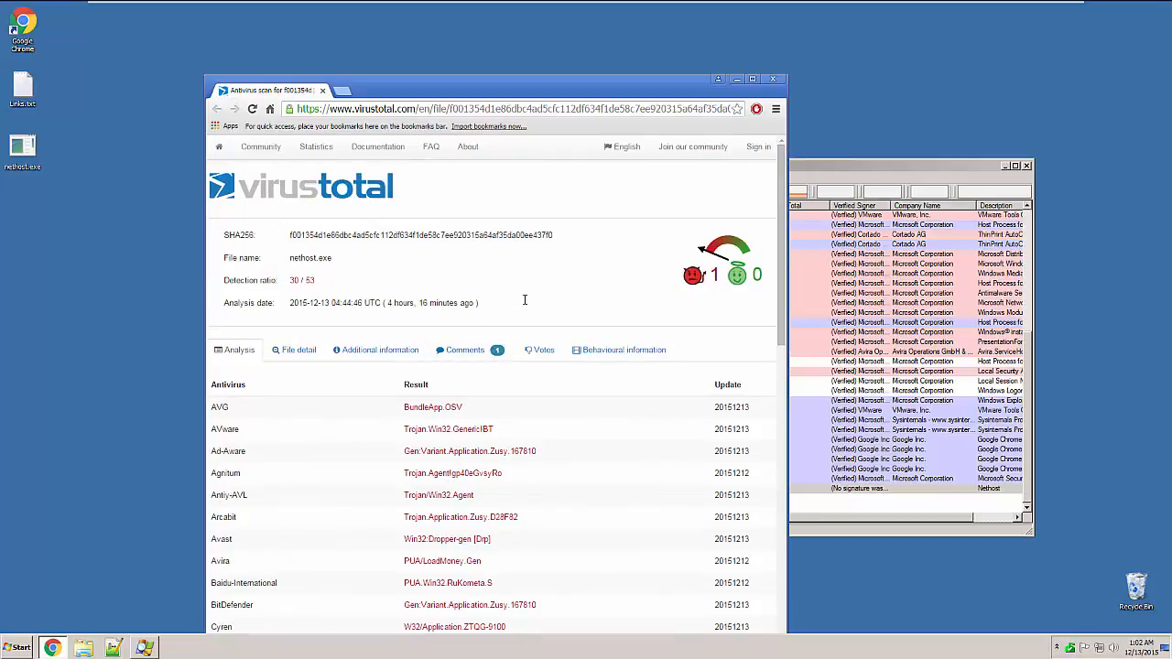
Scroll the VirusTotal engine results and select Symantec's Trojan.Gen.2 detection of nethost.exe.
scroll(down, 3)
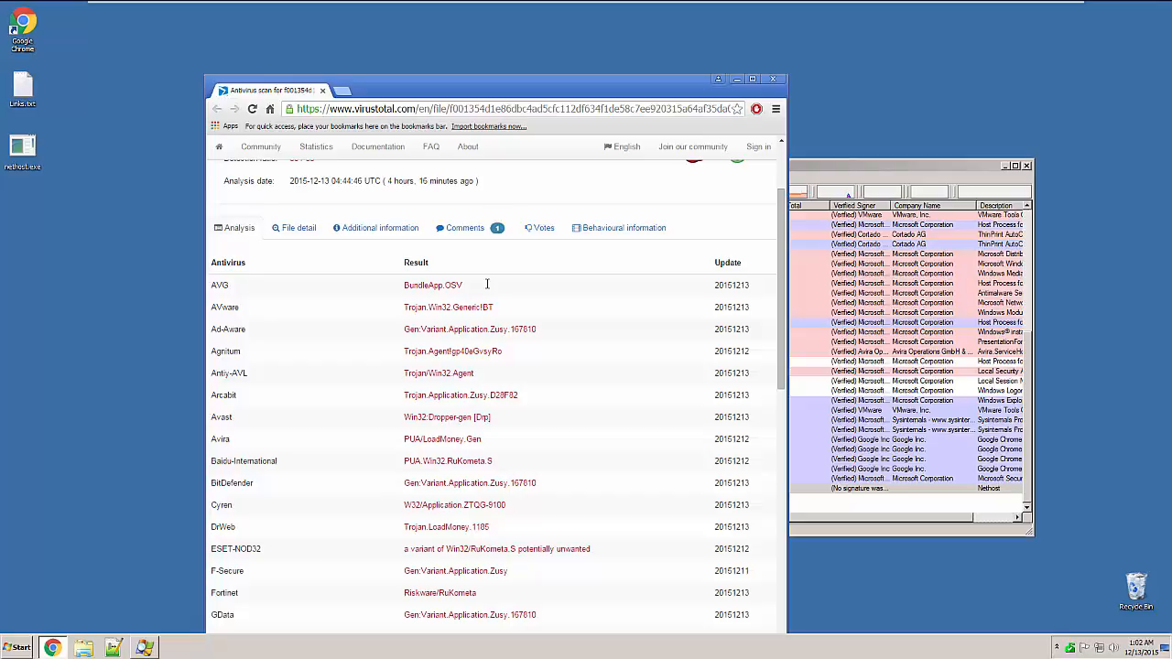
scroll(down, 3)
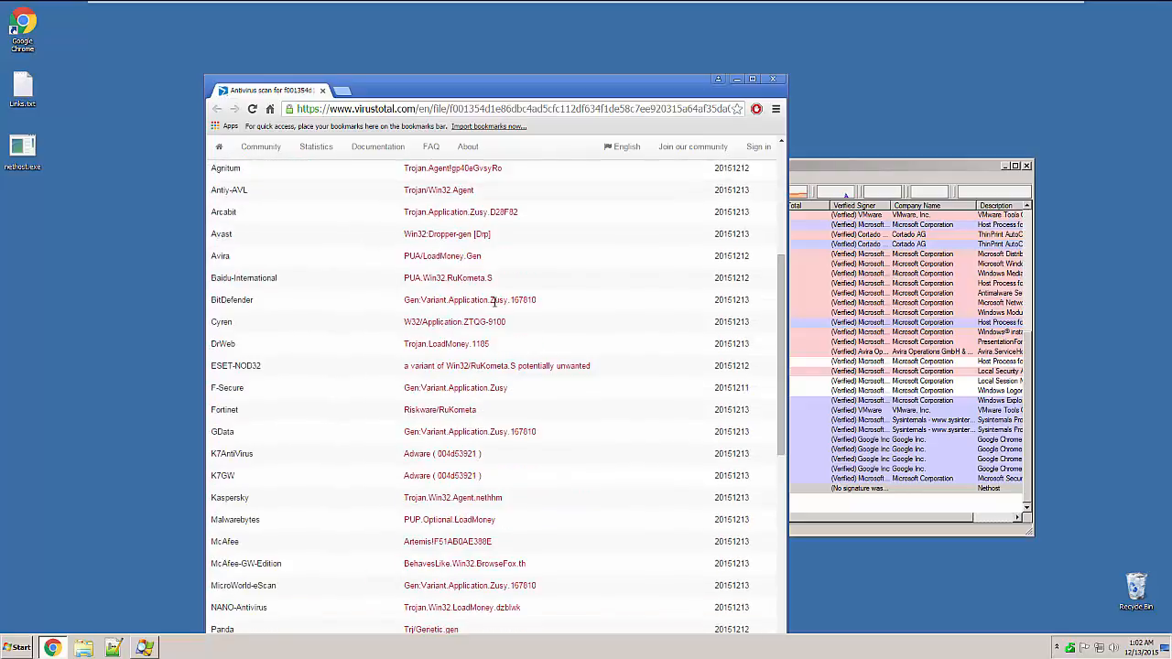
scroll(down, 3)
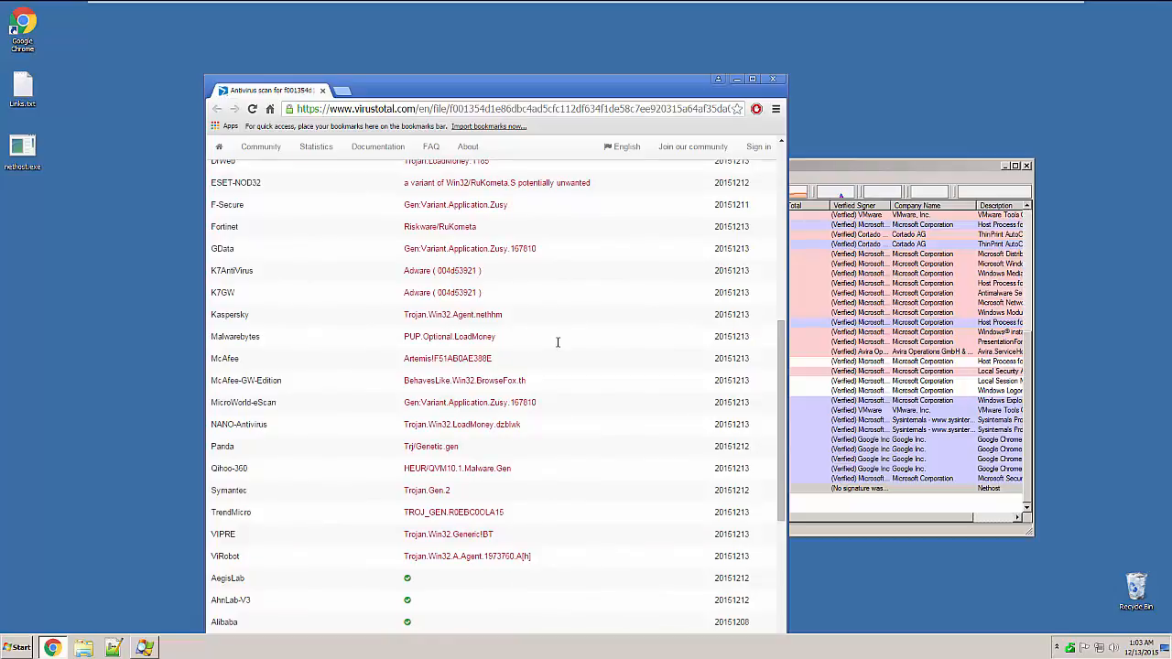
mouse_move(566, 353)
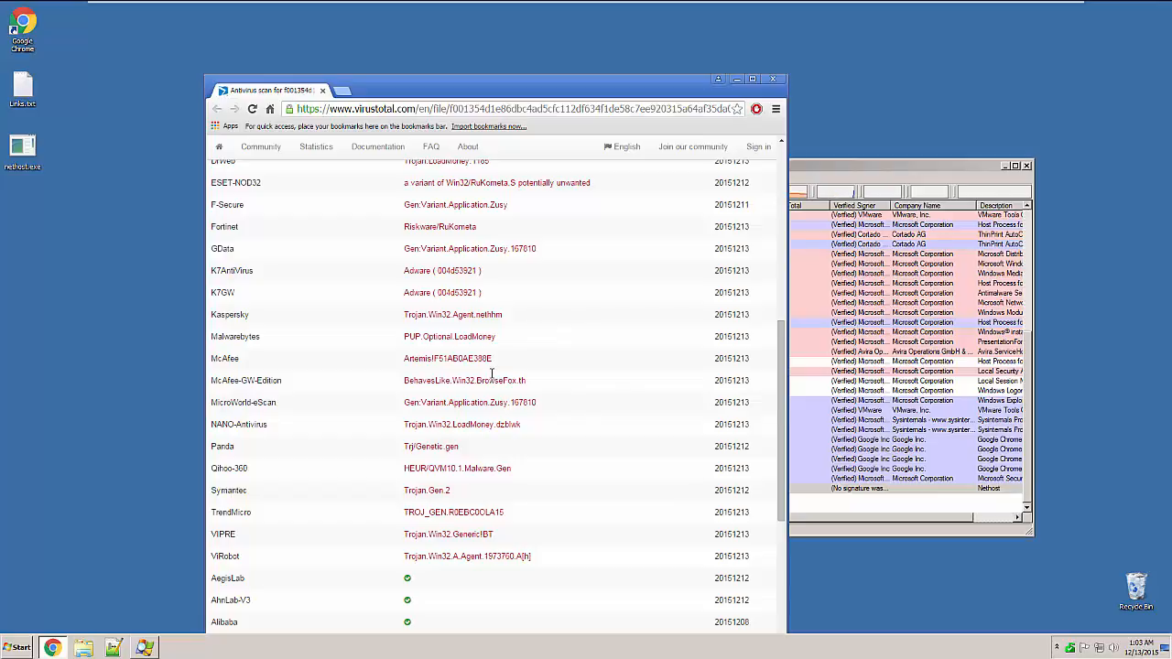
scroll(down, 3)
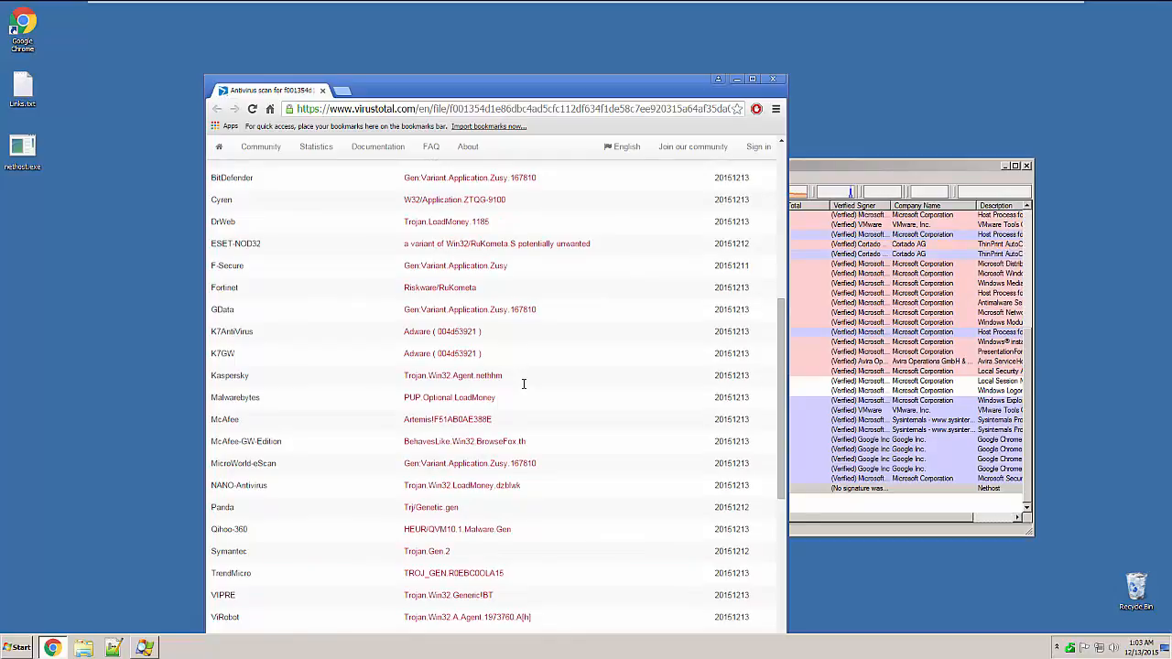
scroll(down, 3)
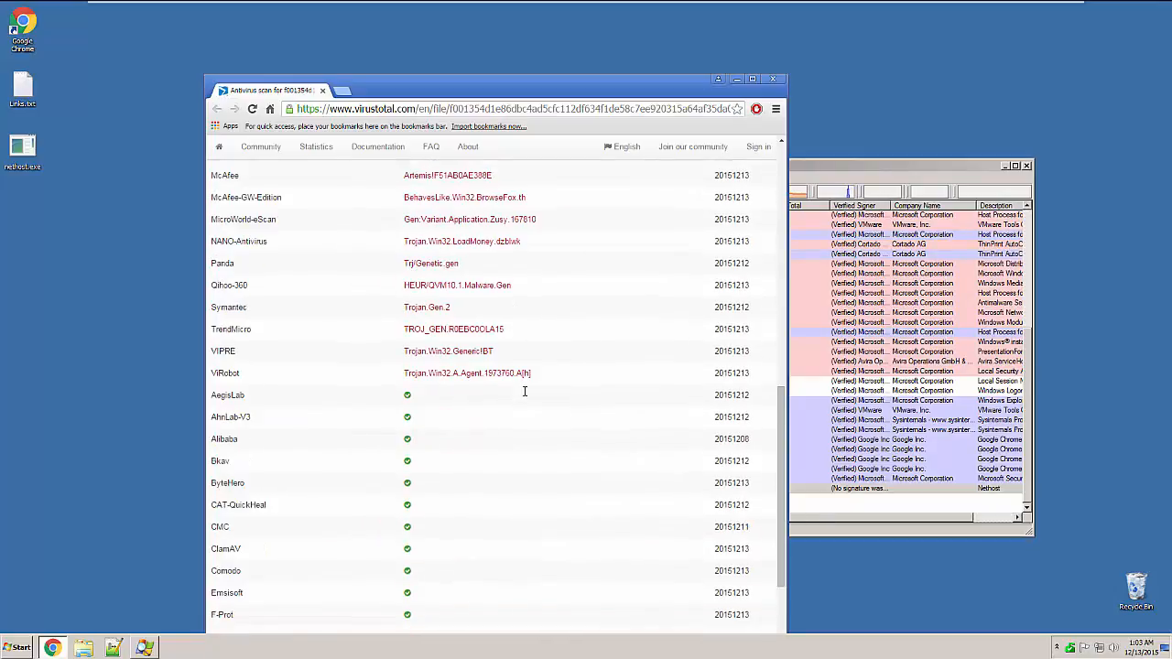
scroll(down, 3)
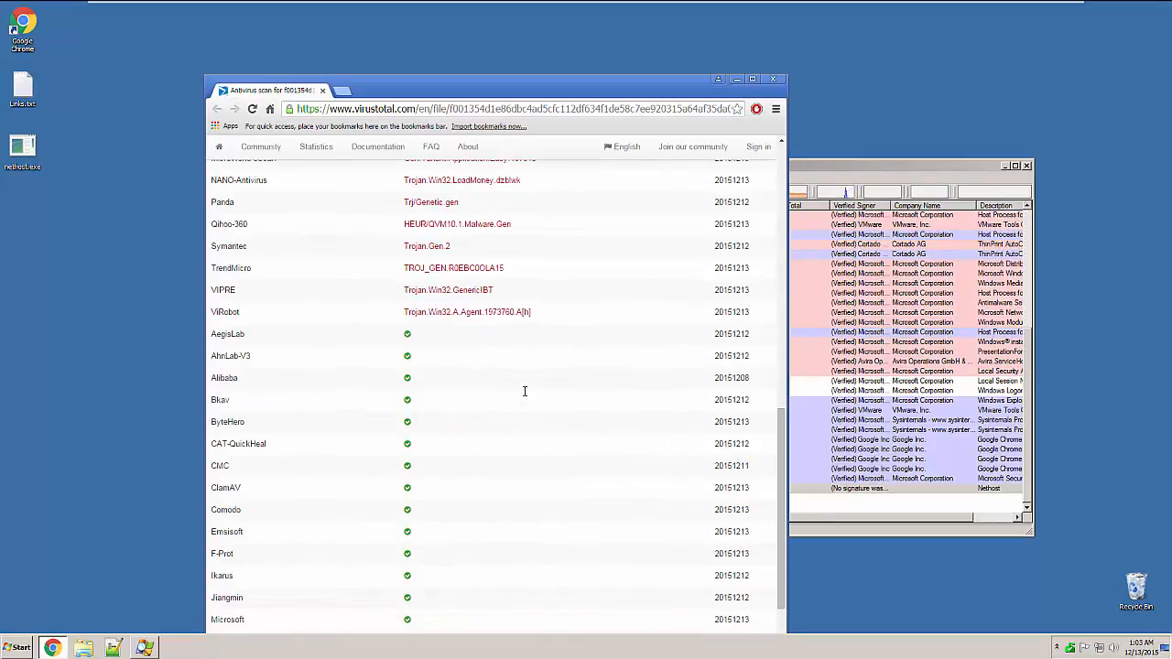
scroll(down, 3)
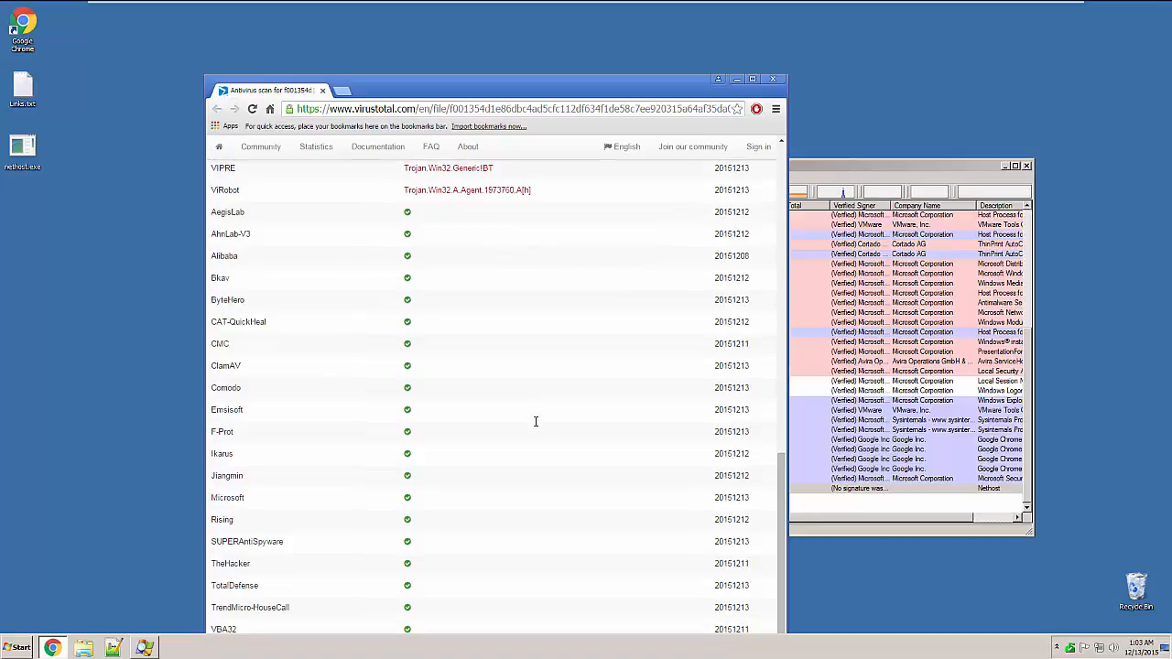
scroll(up, 3)
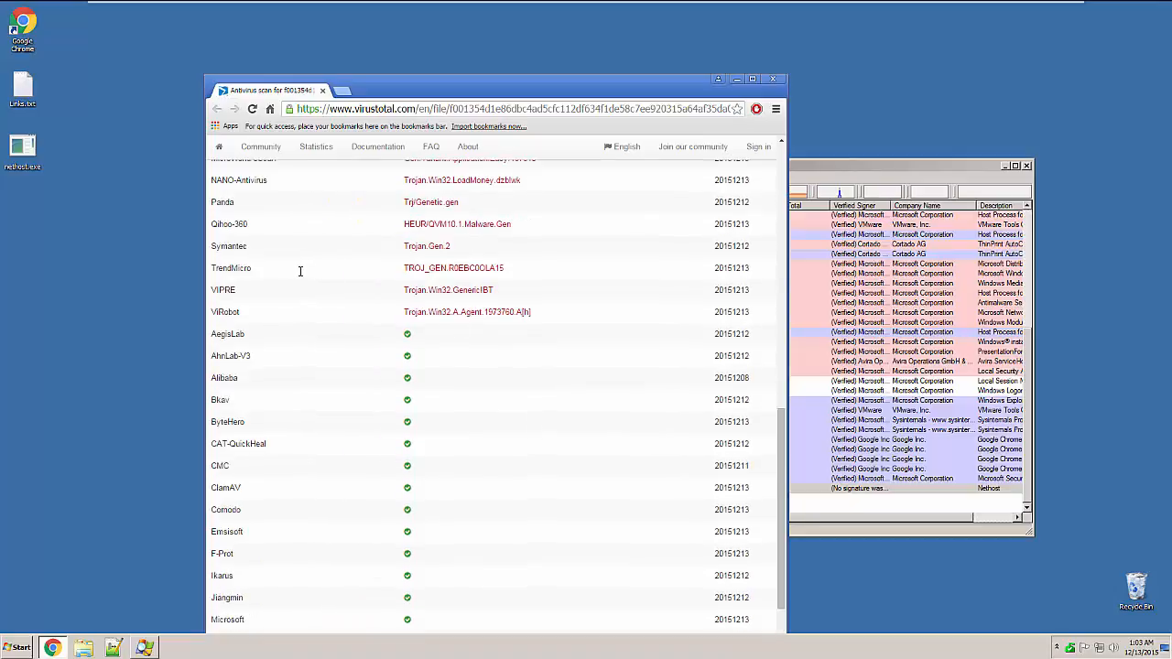
double_click(228, 246)
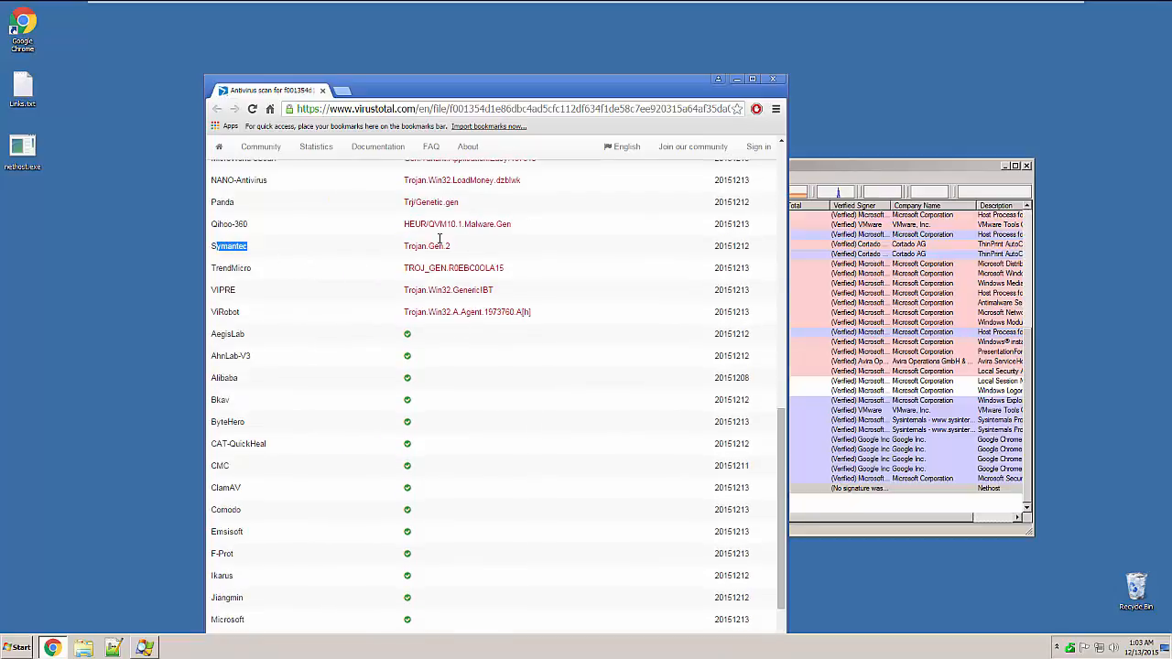